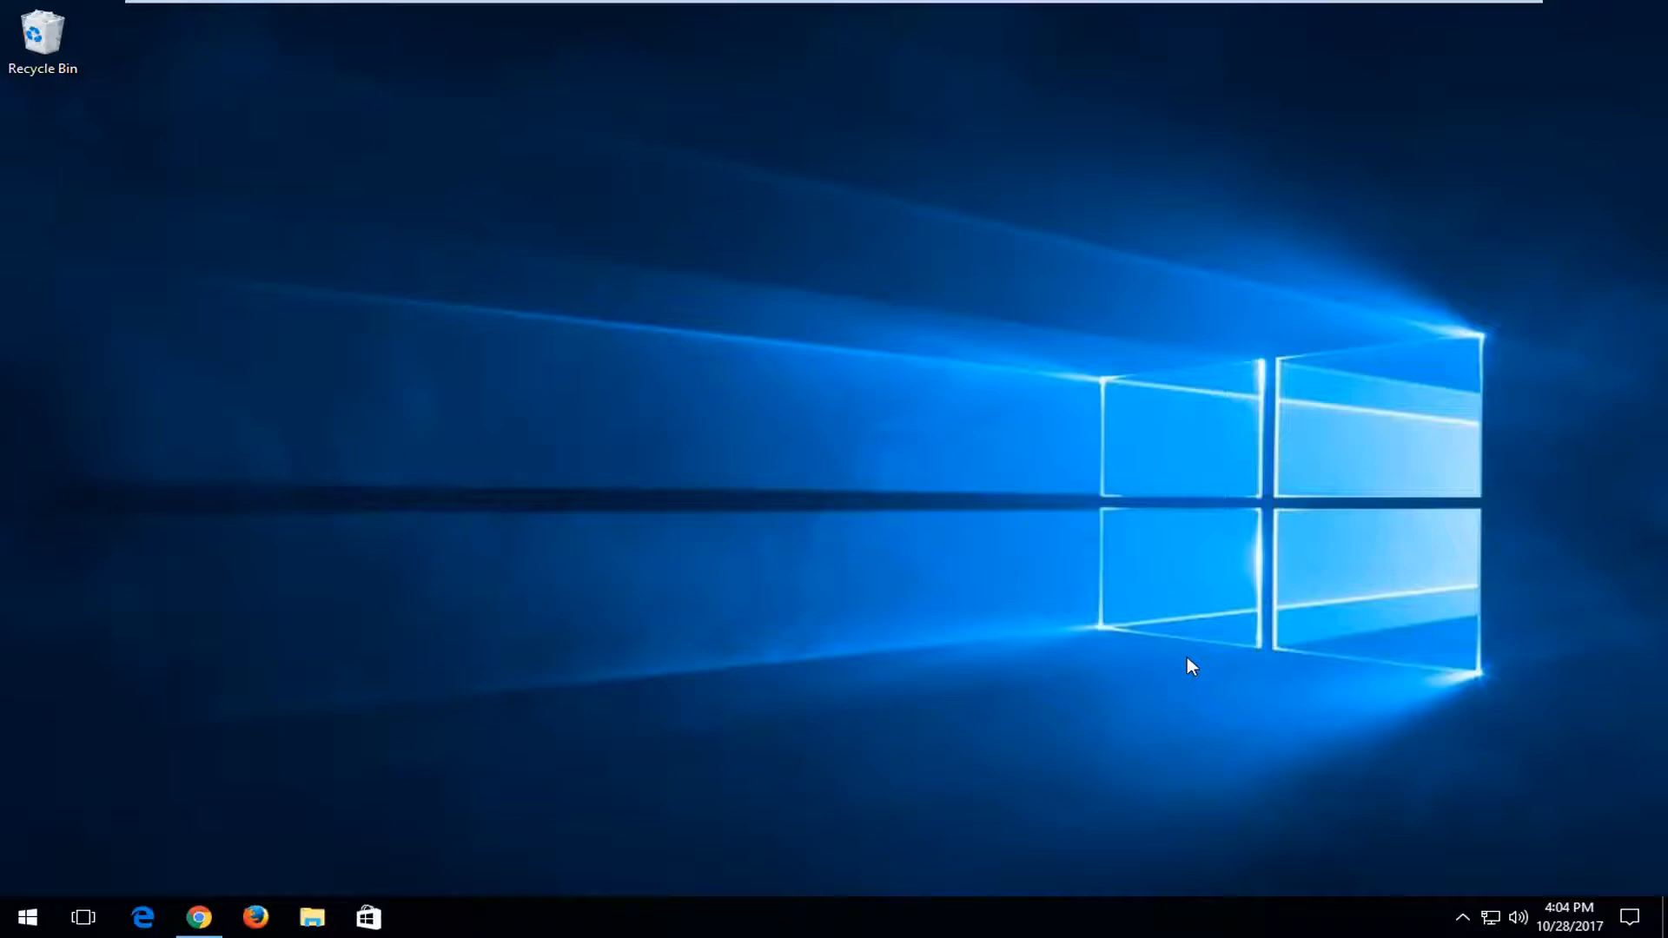
# Step: Bring Chrome forward showing the mersenne.org GIMPS Prime95 download page
pyautogui.click(198, 915)
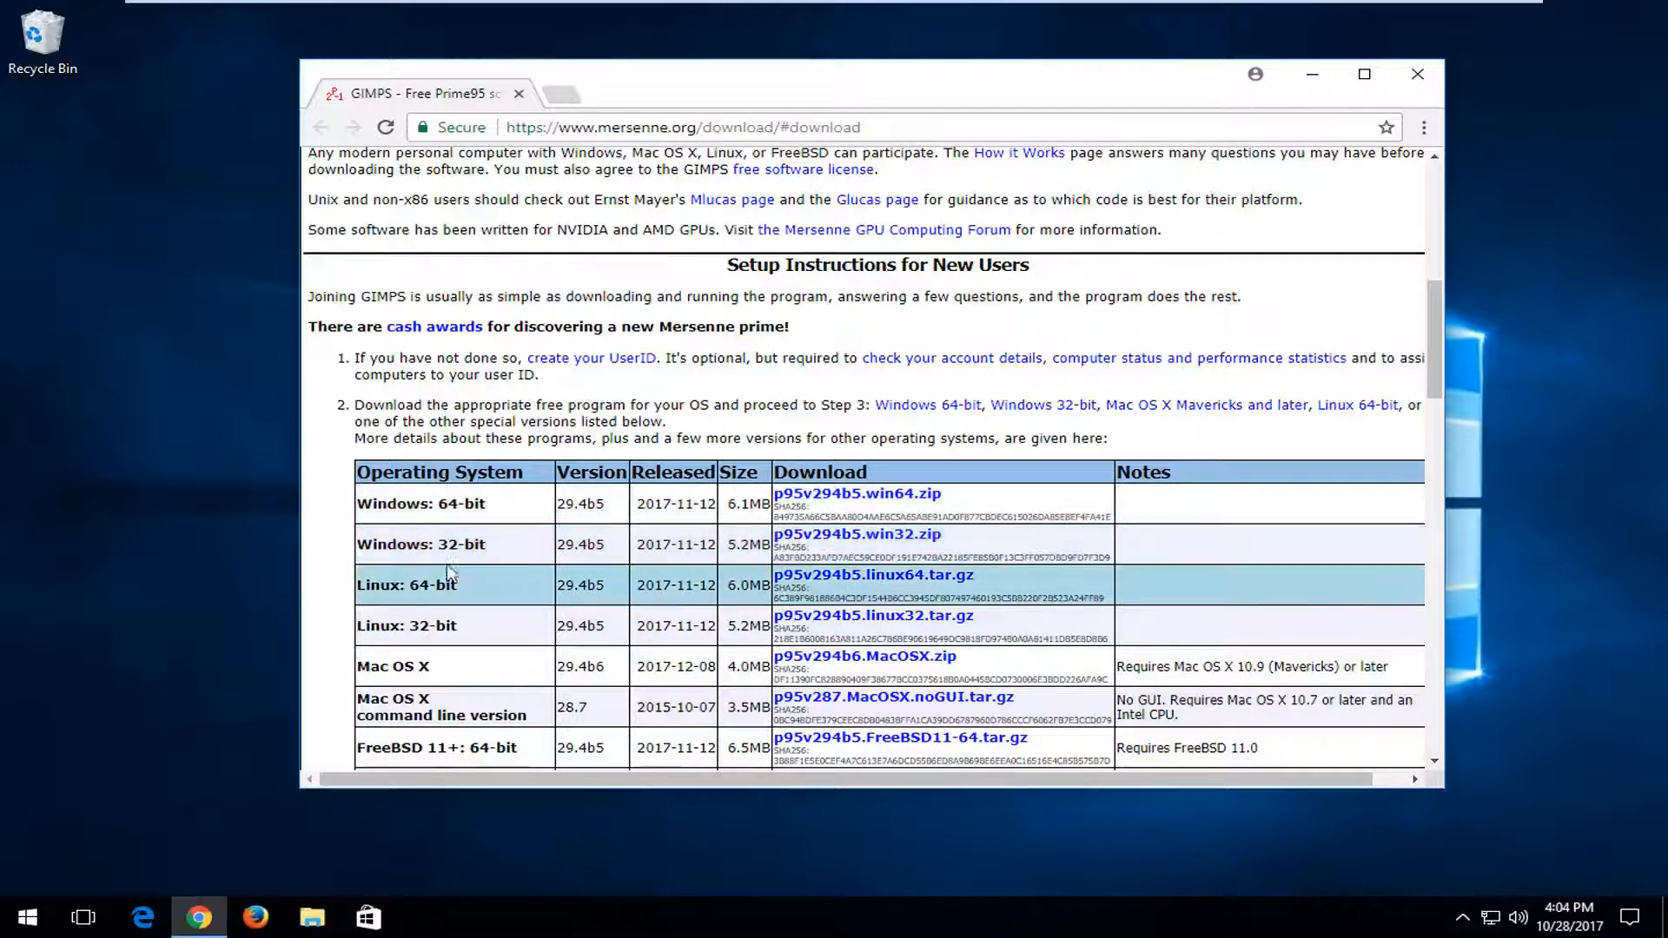
# Step: Download p95v294b5.win32.zip and open the finished archive to view its files
pyautogui.click(856, 534)
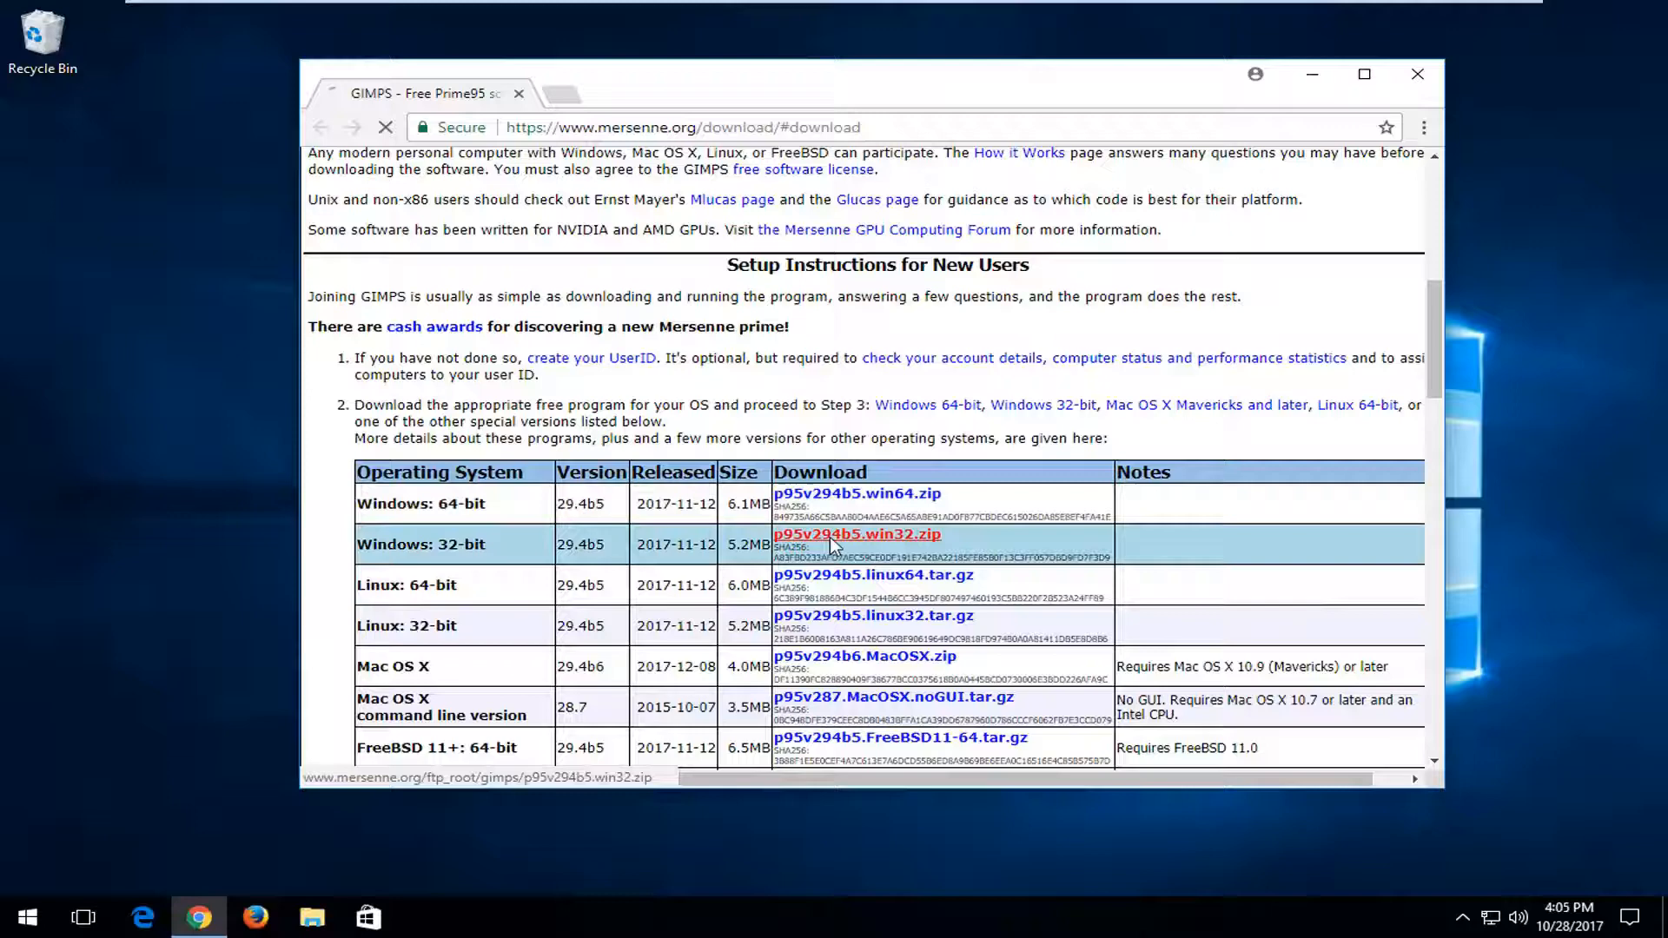
pyautogui.click(856, 533)
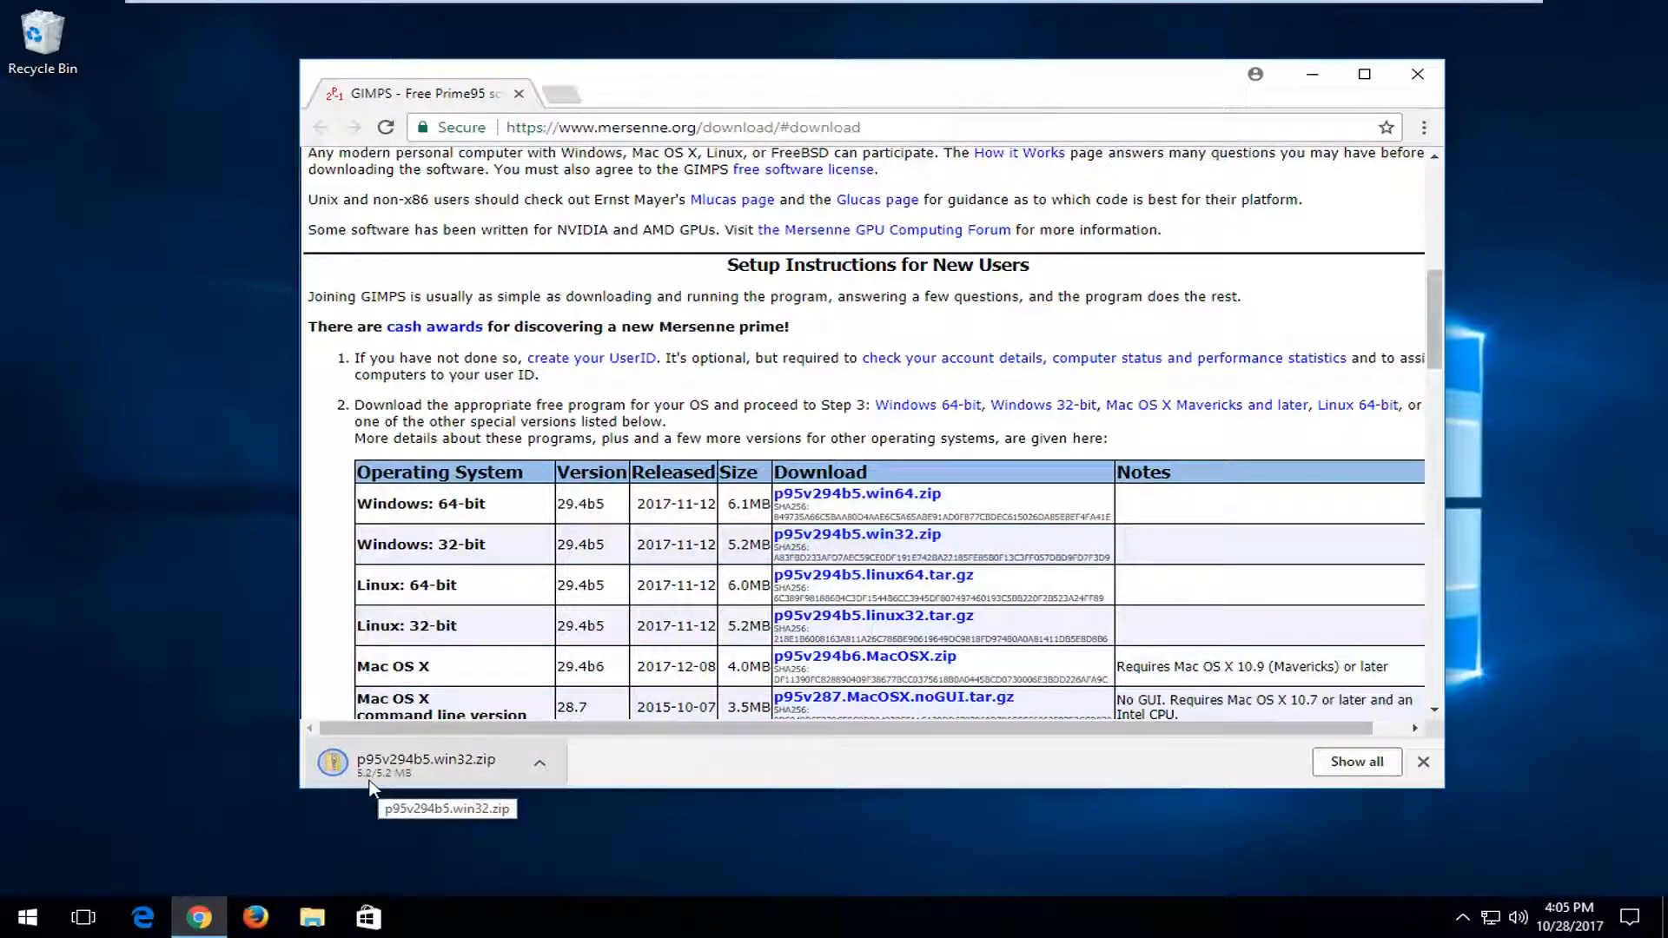
pyautogui.click(426, 760)
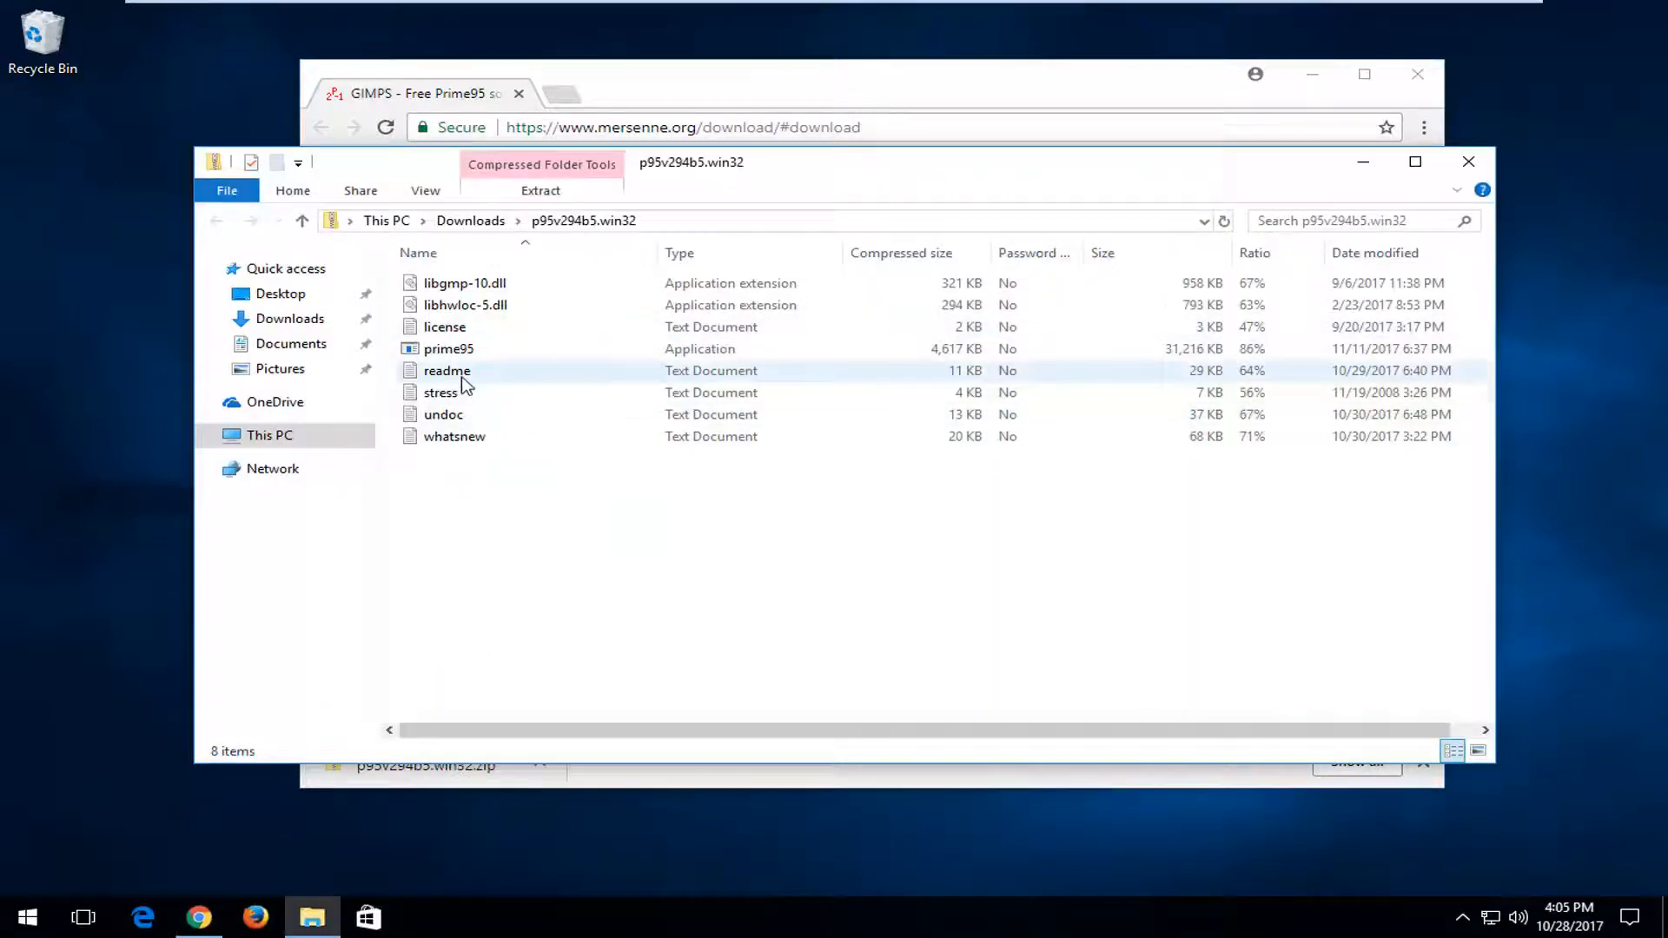
pyautogui.doubleClick(447, 370)
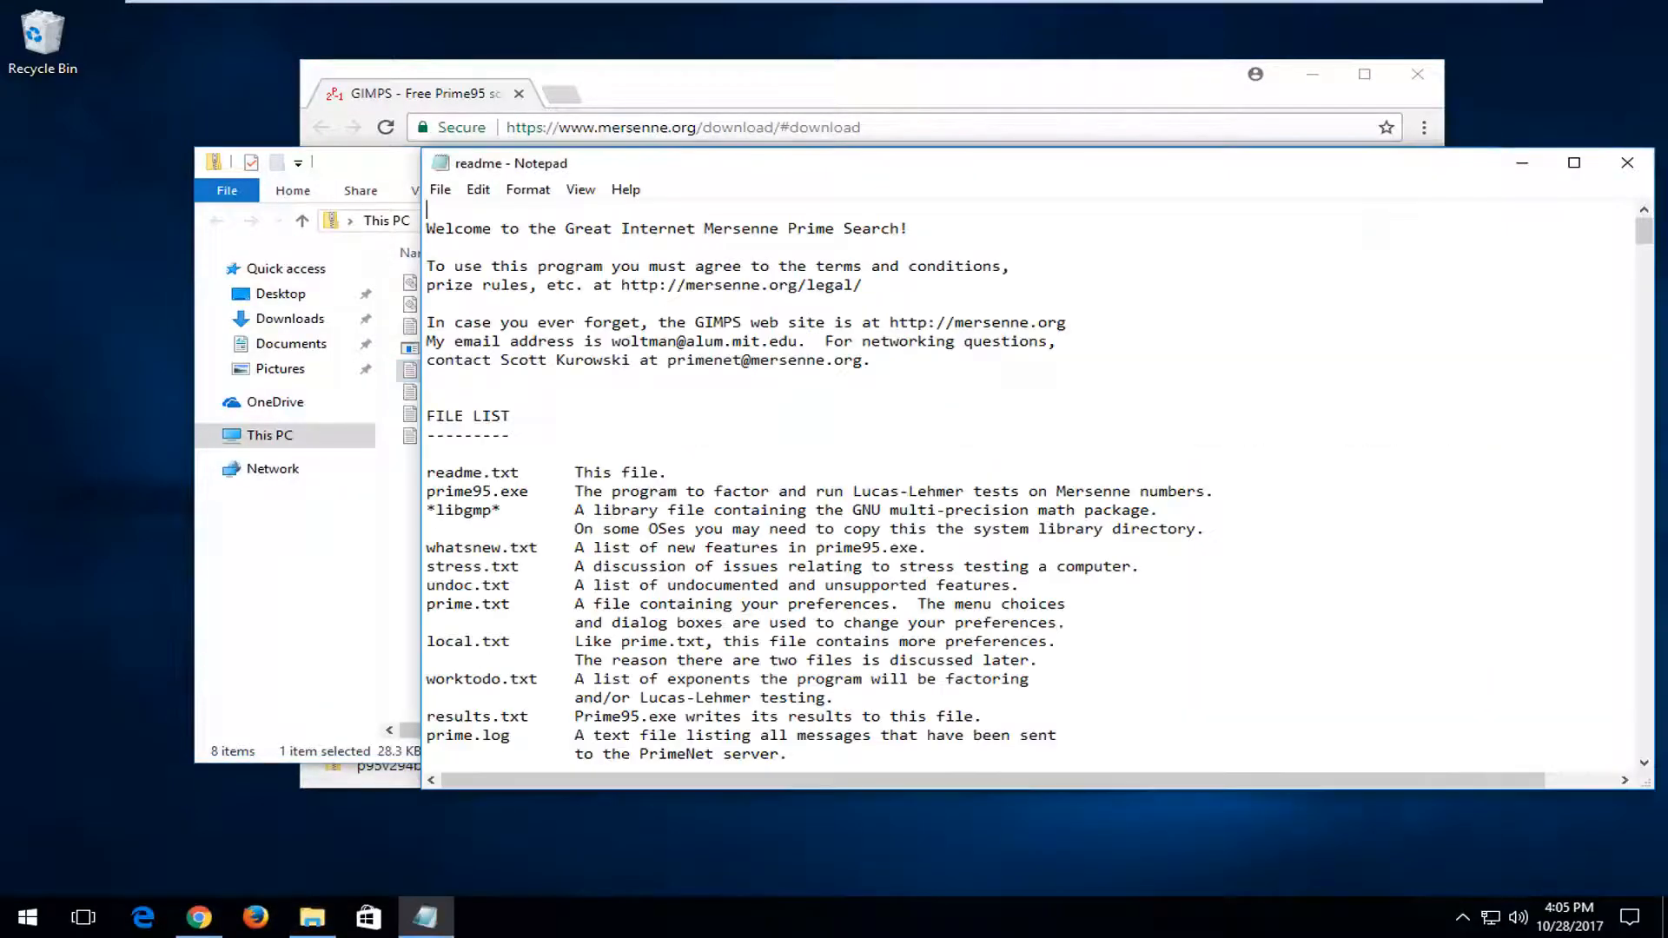
pyautogui.scroll(-3)
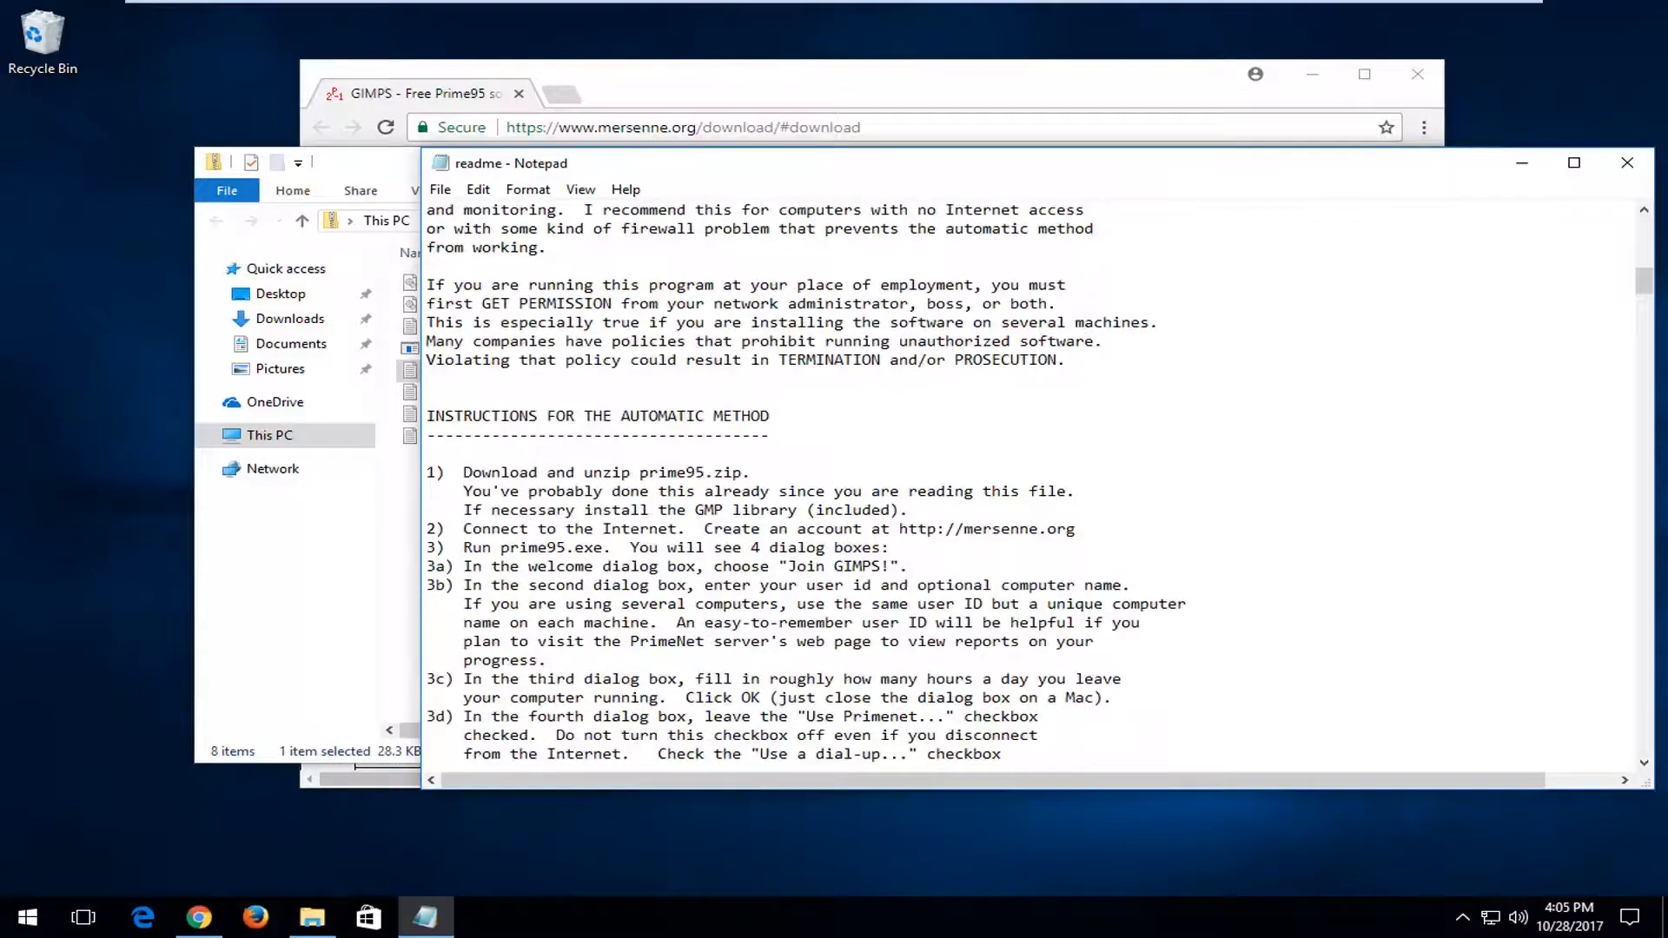
pyautogui.scroll(3)
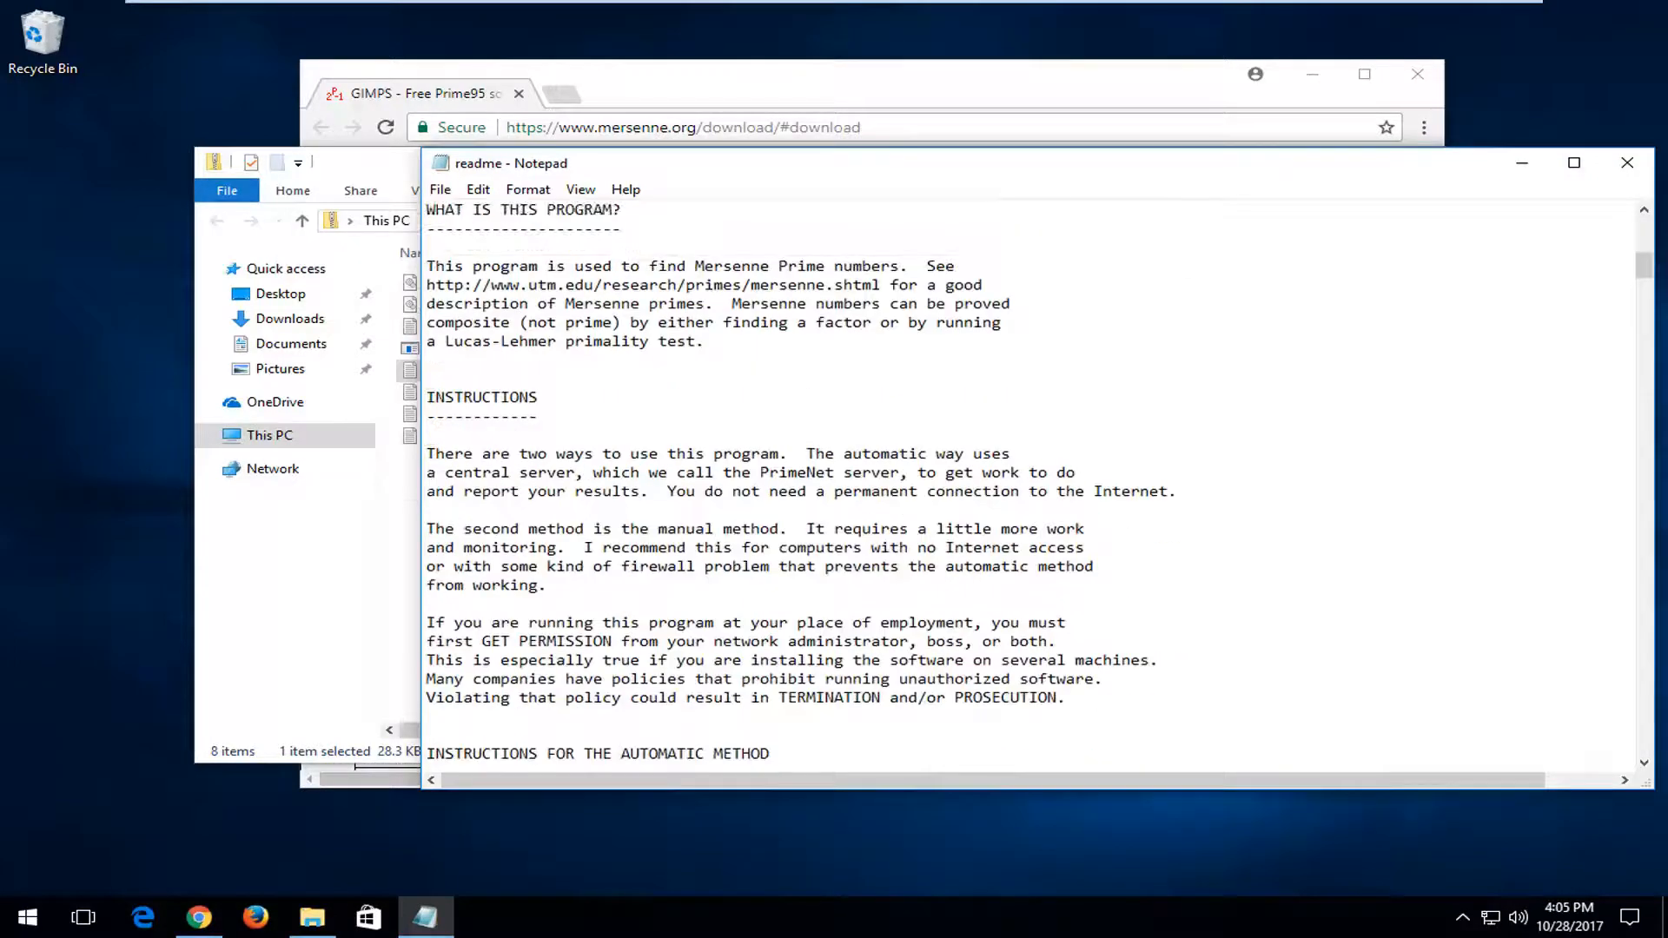
pyautogui.scroll(-3)
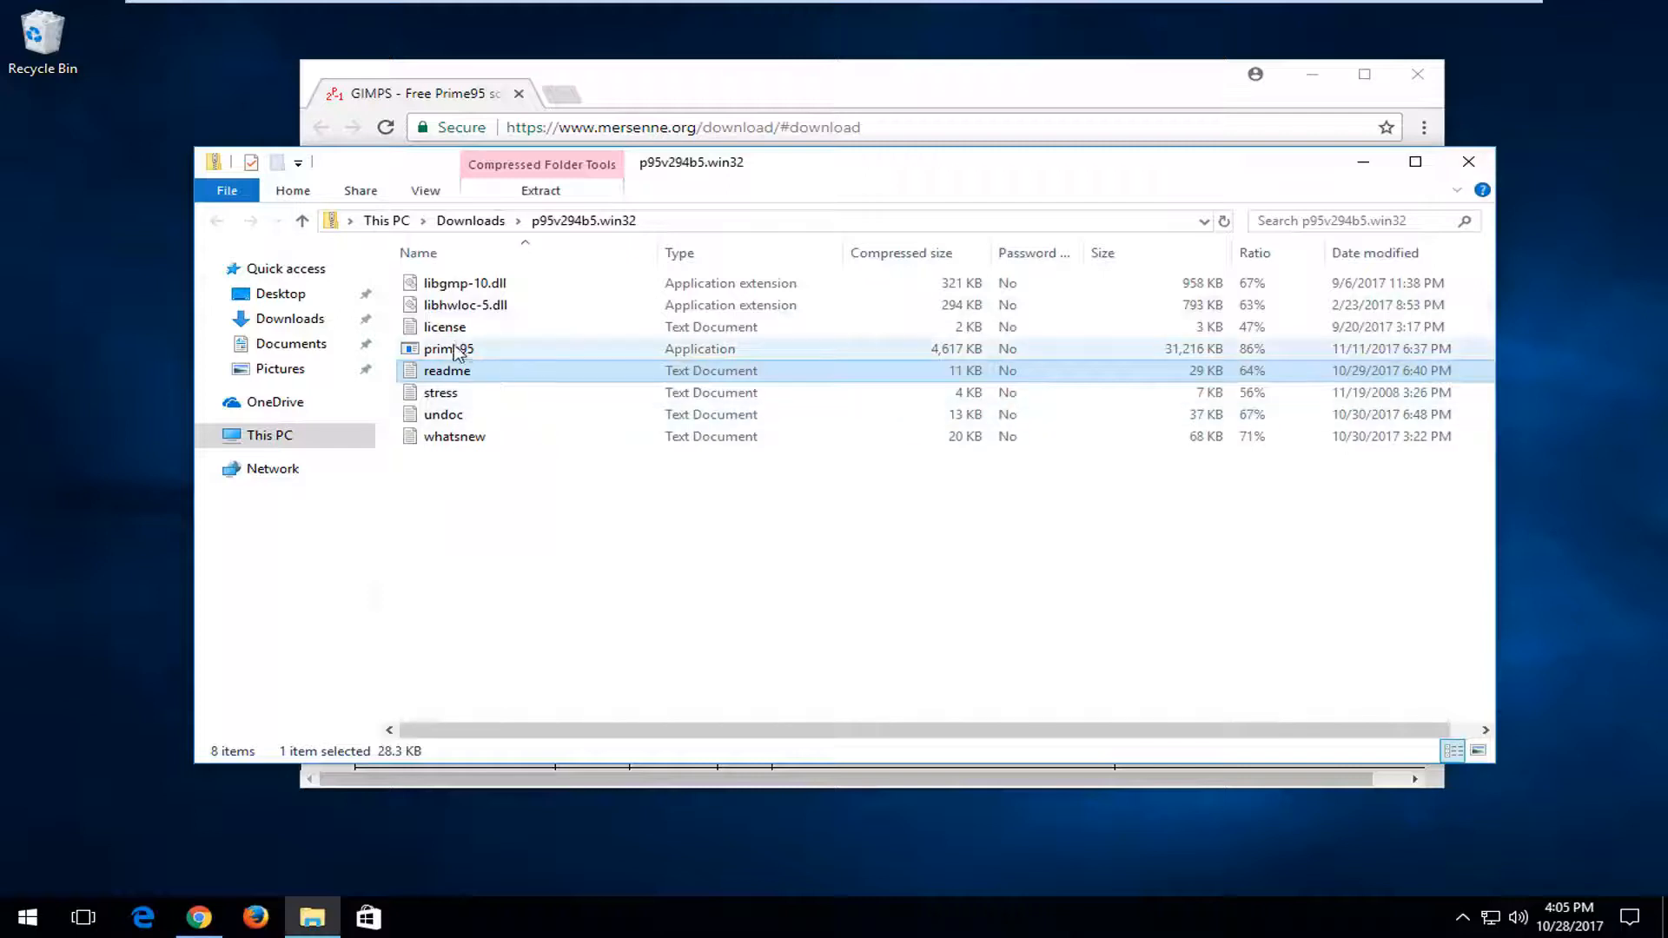
# Step: Extract all of the Prime95 zip's files to the Desktop
pyautogui.click(448, 347)
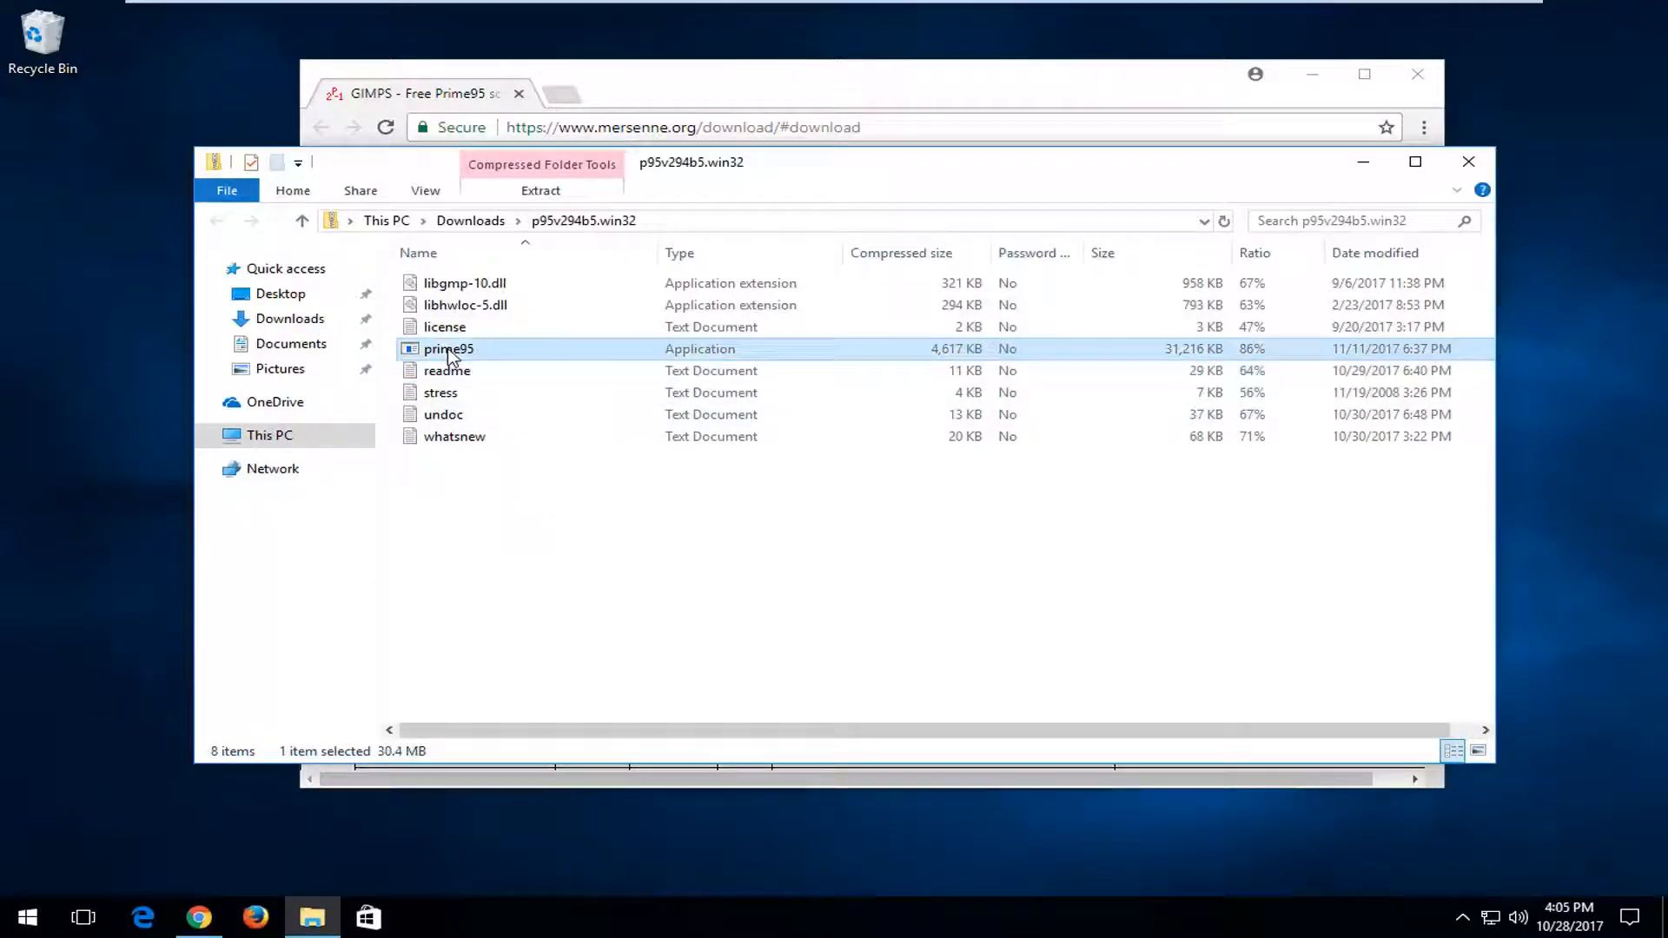
pyautogui.doubleClick(448, 348)
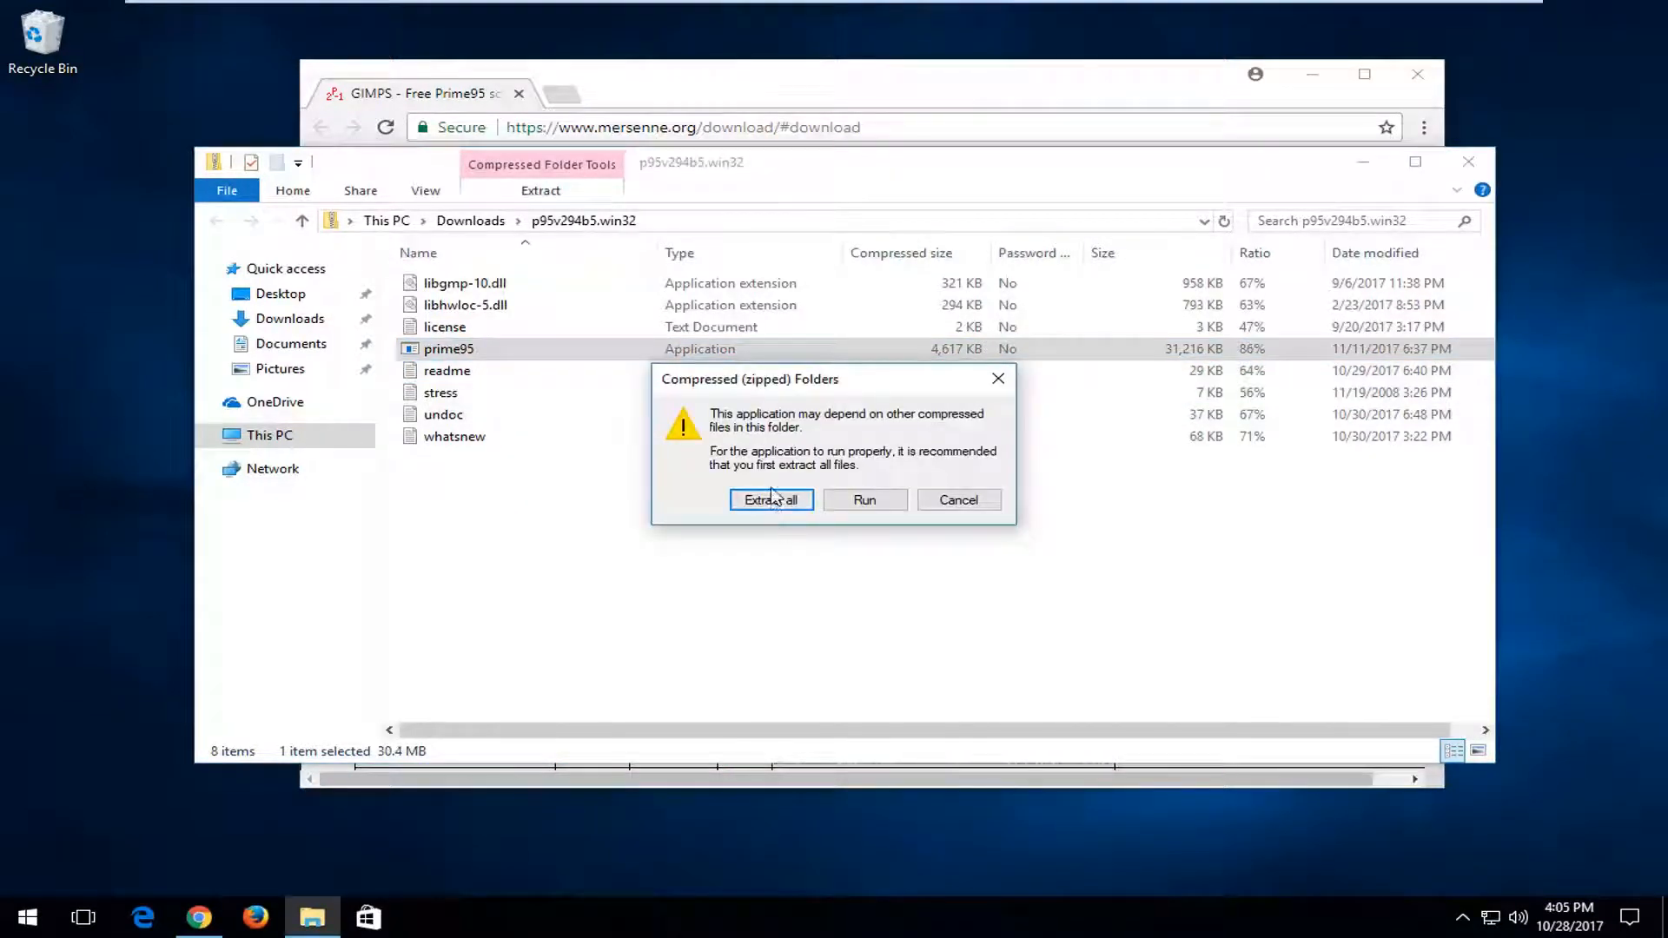
pyautogui.click(769, 500)
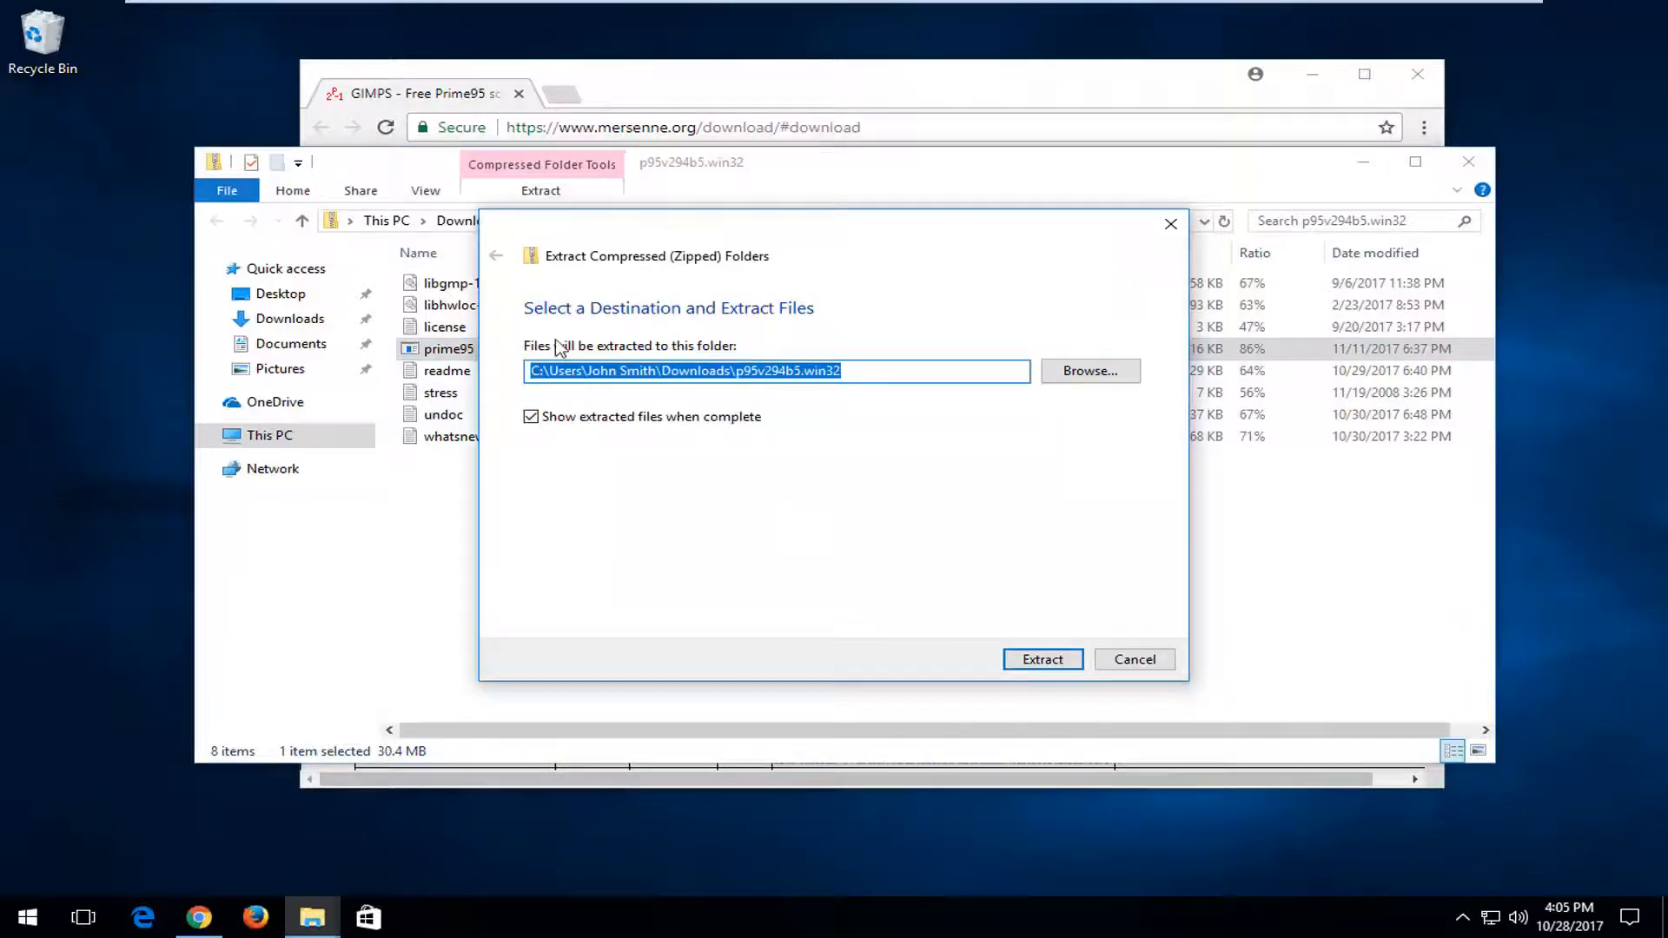
pyautogui.click(1089, 370)
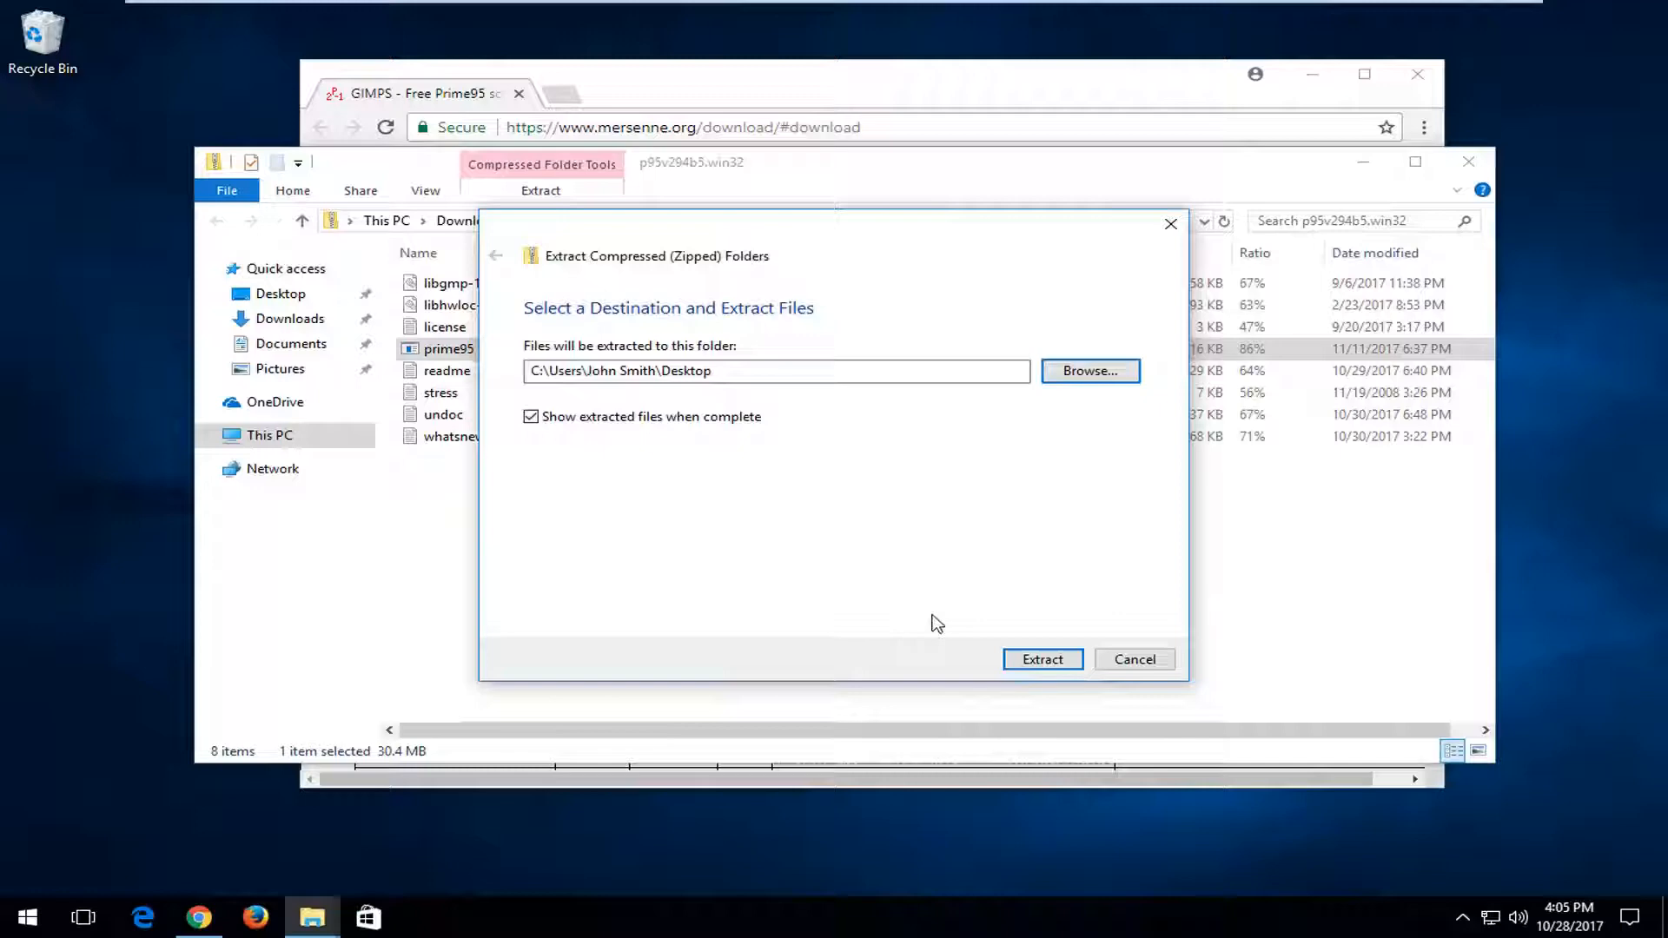
pyautogui.click(1040, 658)
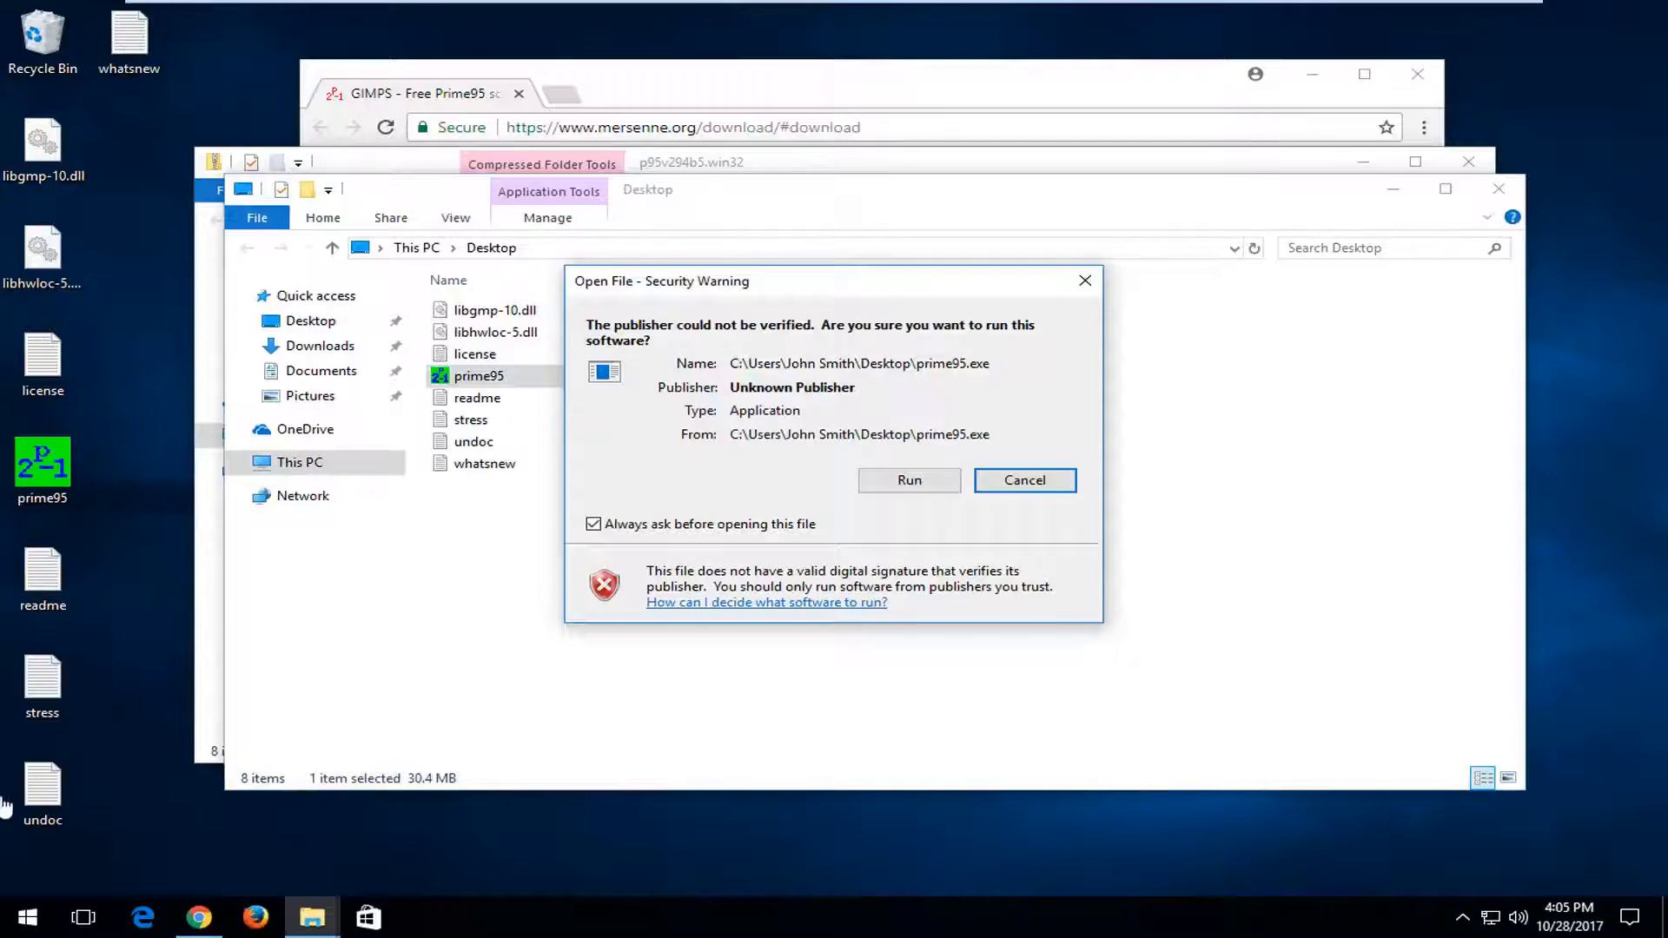
pyautogui.moveTo(229, 264)
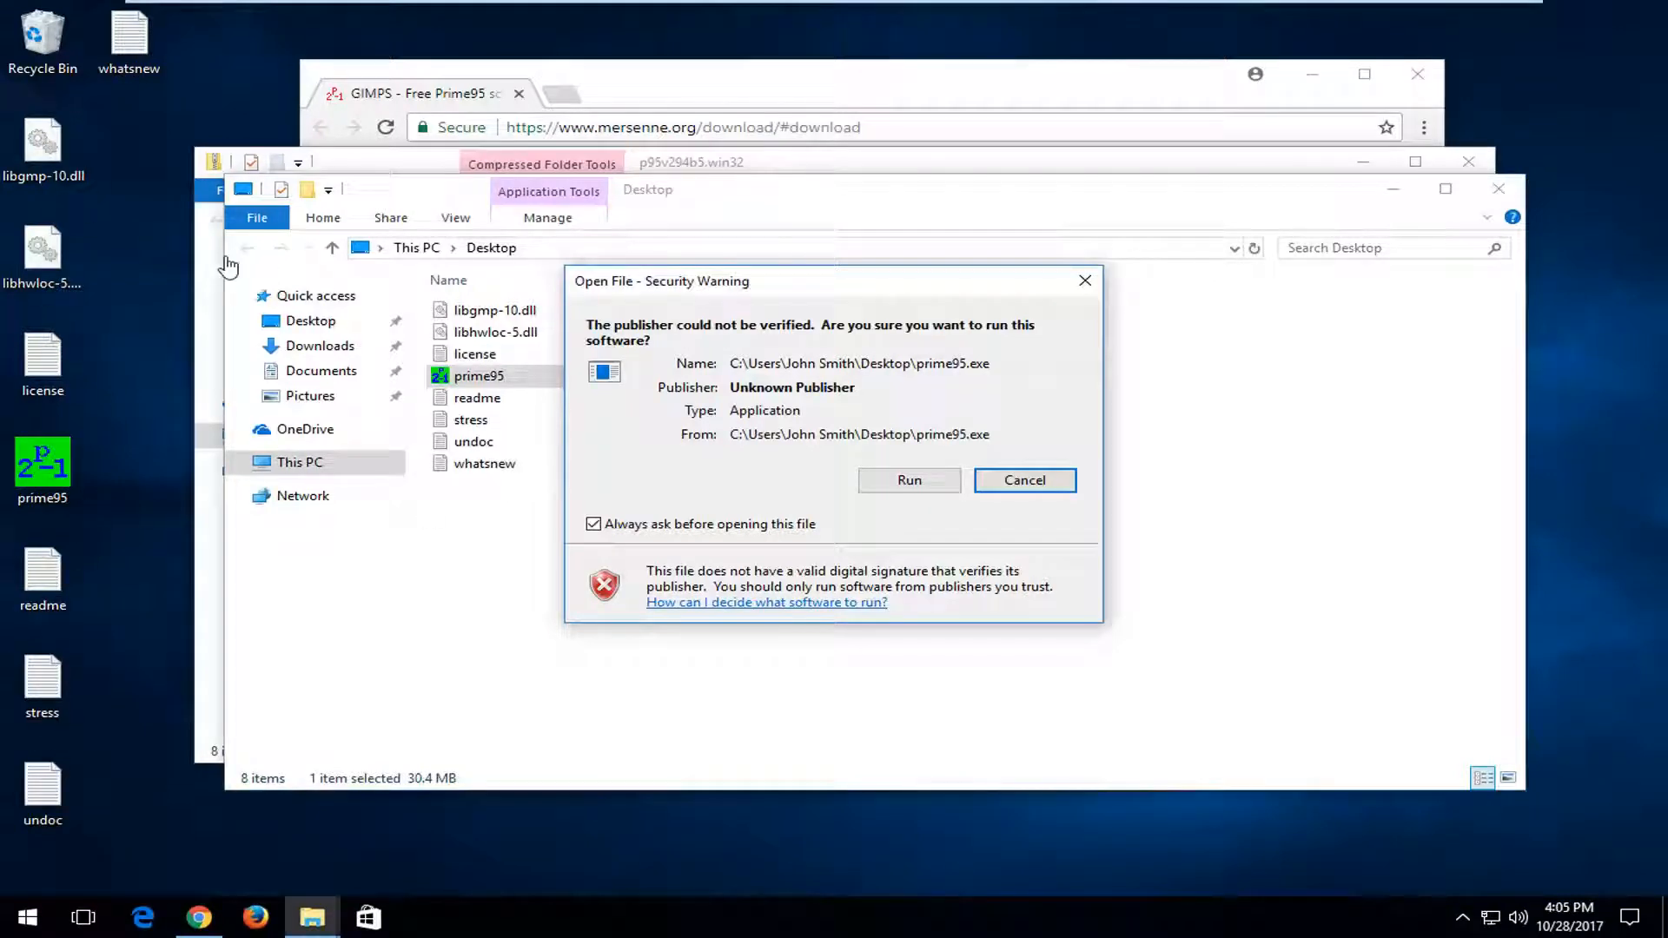
pyautogui.moveTo(375, 647)
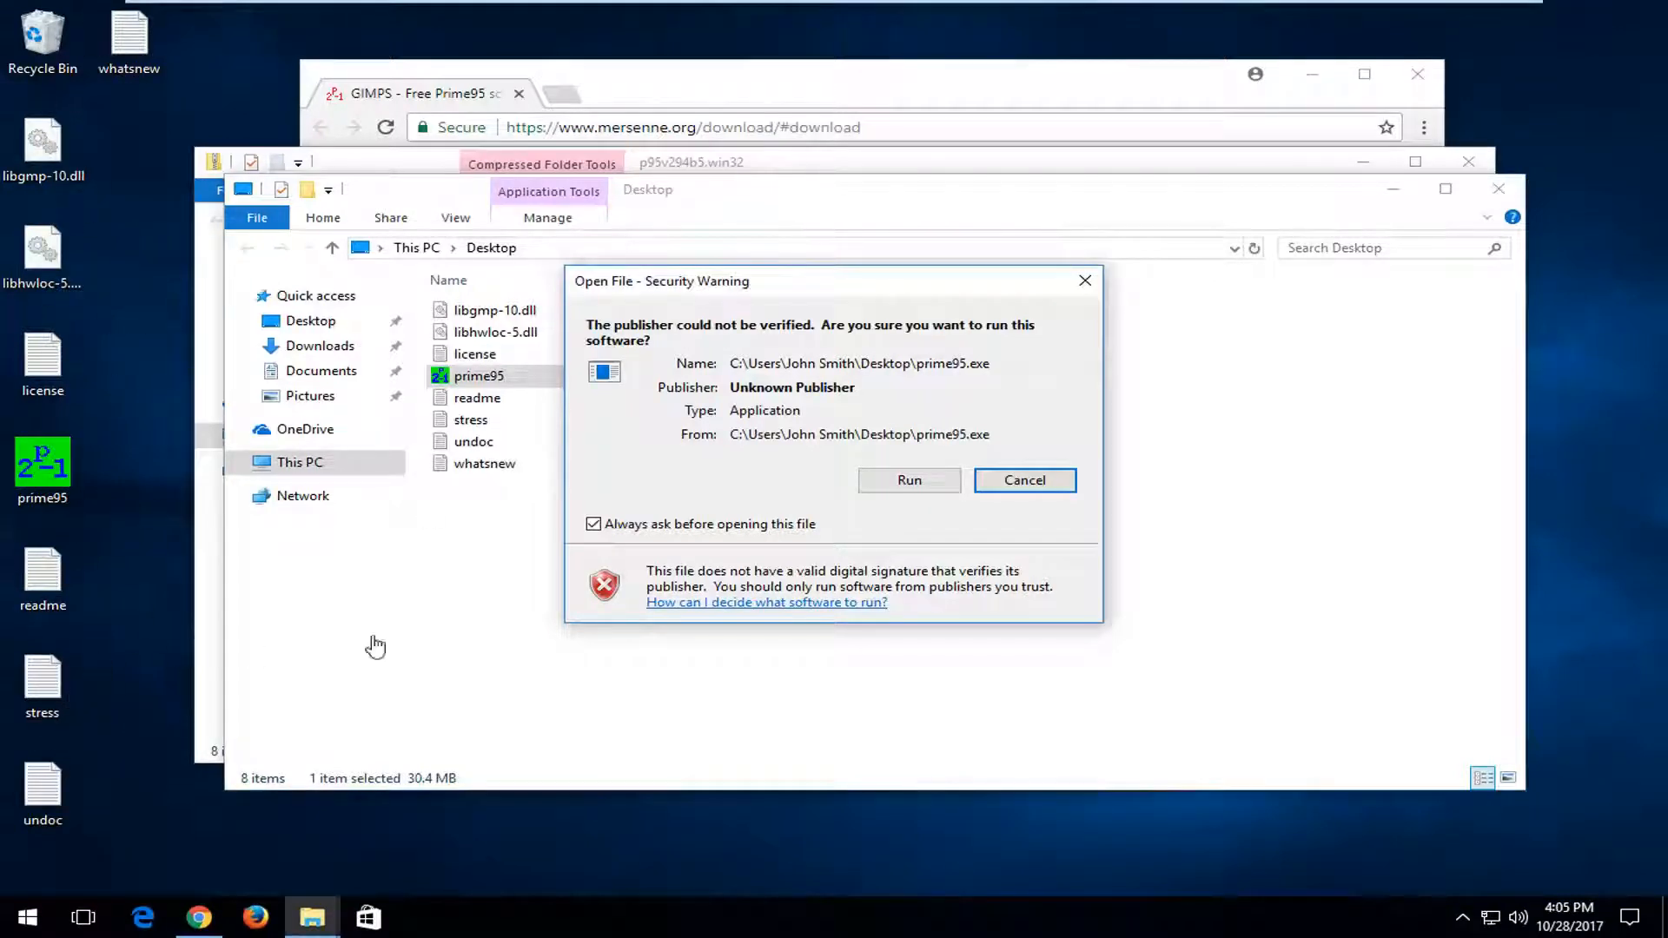
# Step: Allow prime95 to run despite the unverified-publisher security warning
pyautogui.click(909, 479)
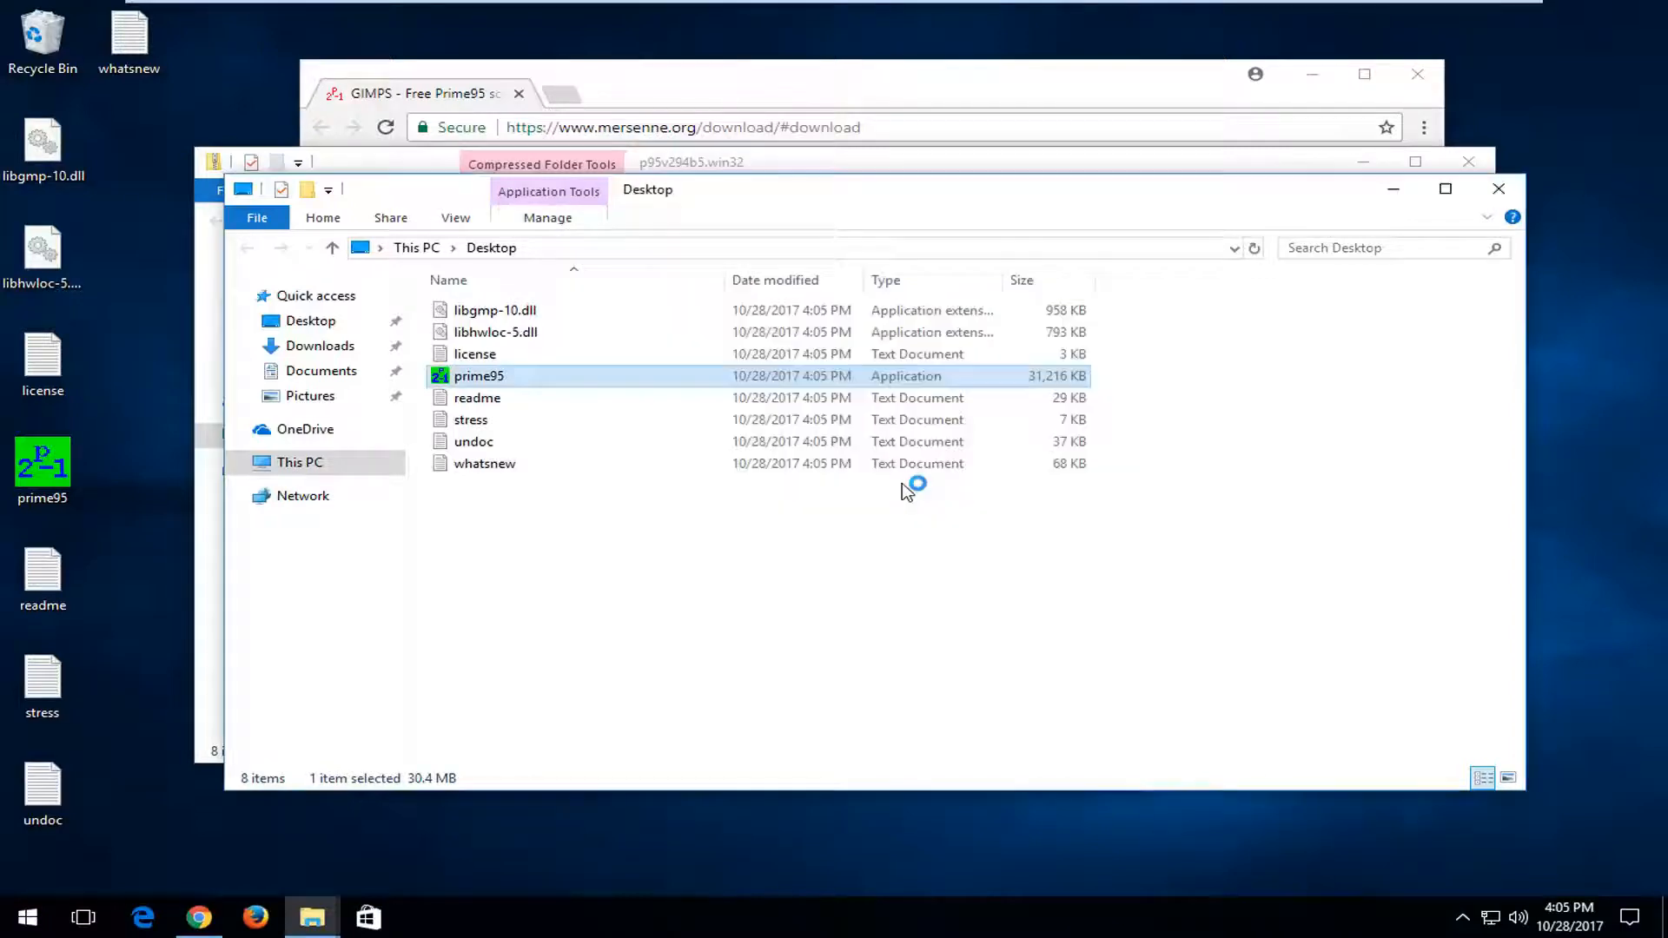
# Step: Launch prime95 and choose Just Stress Testing in the Welcome to GIMPS dialog
pyautogui.doubleClick(477, 375)
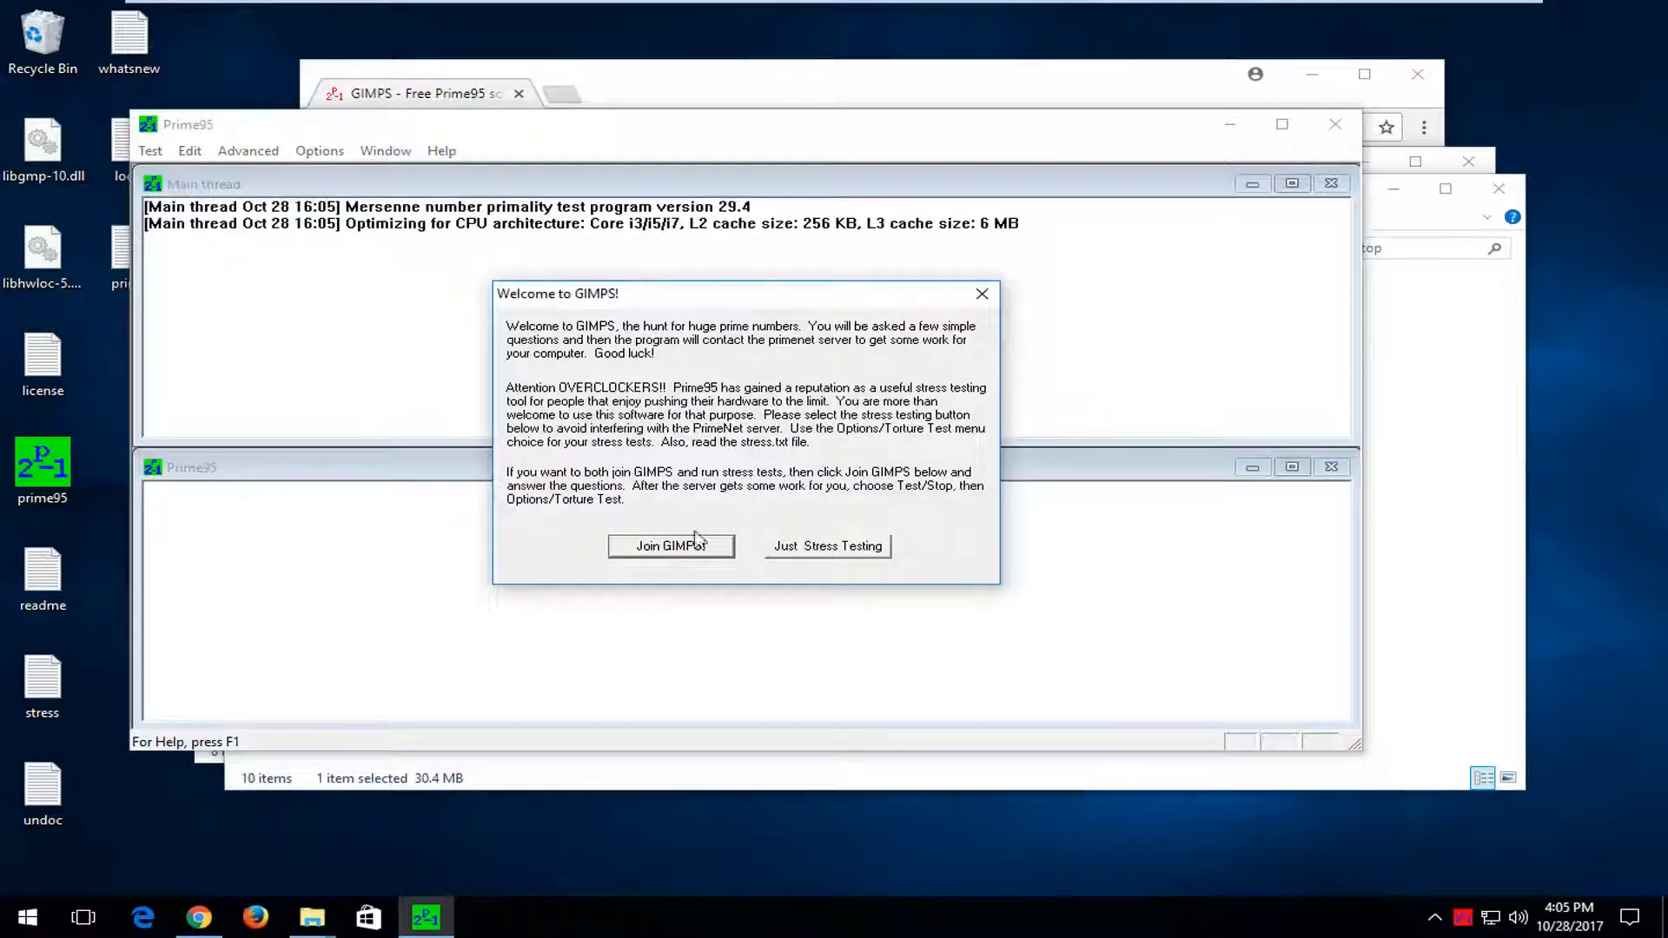
pyautogui.moveTo(823, 575)
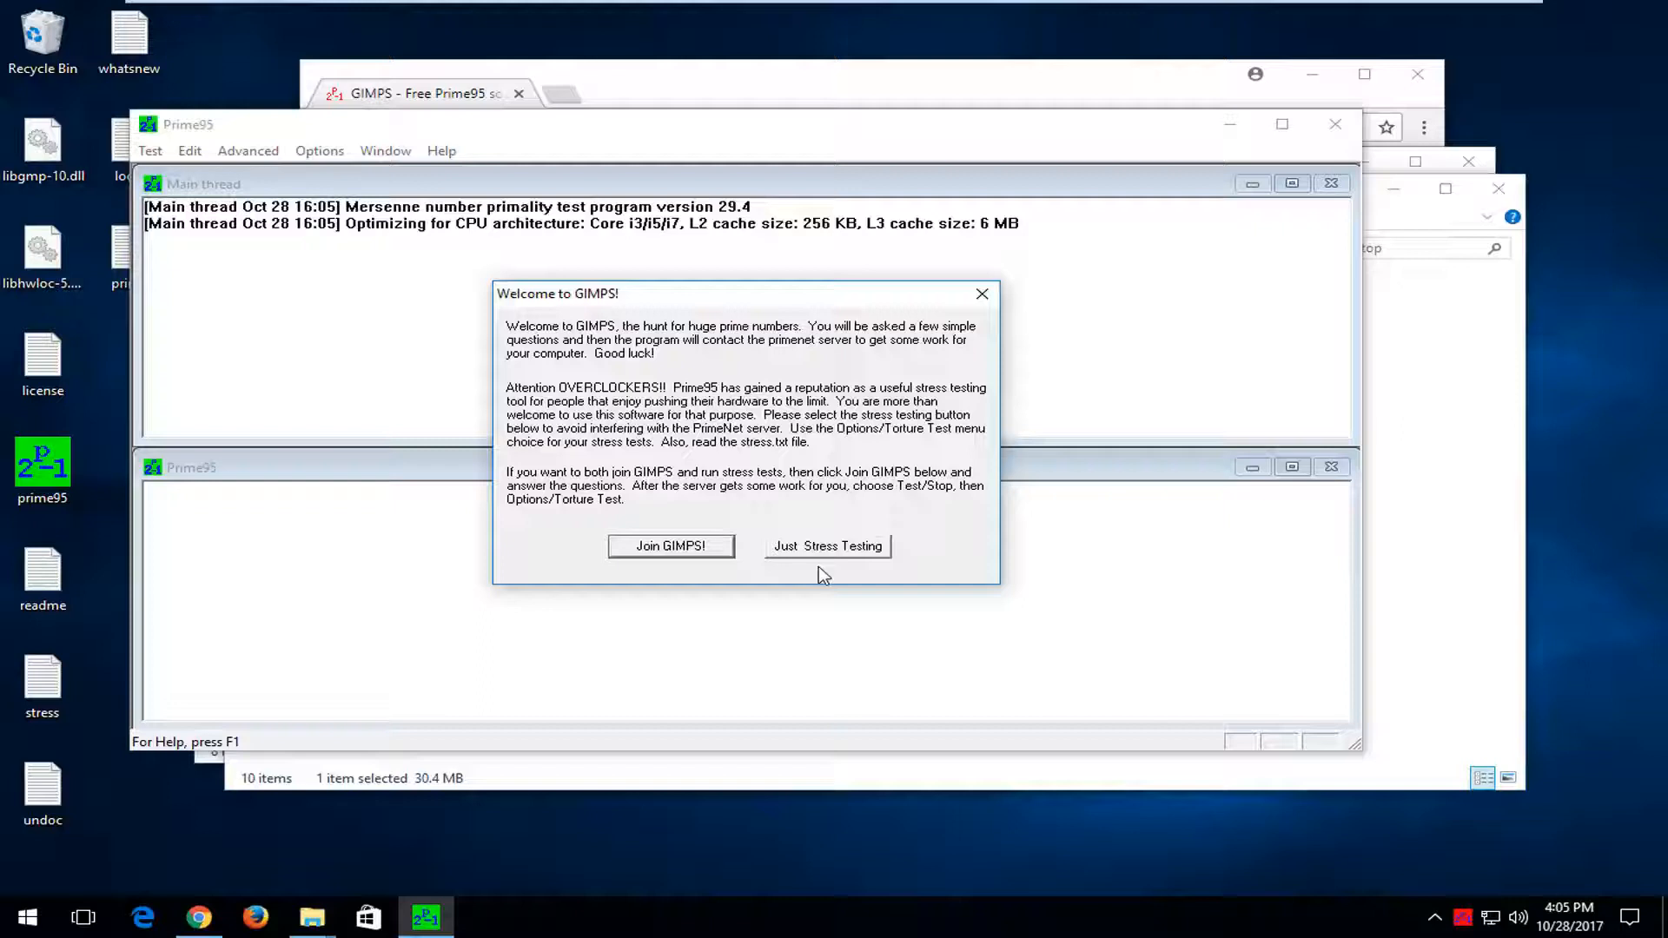
pyautogui.moveTo(803, 557)
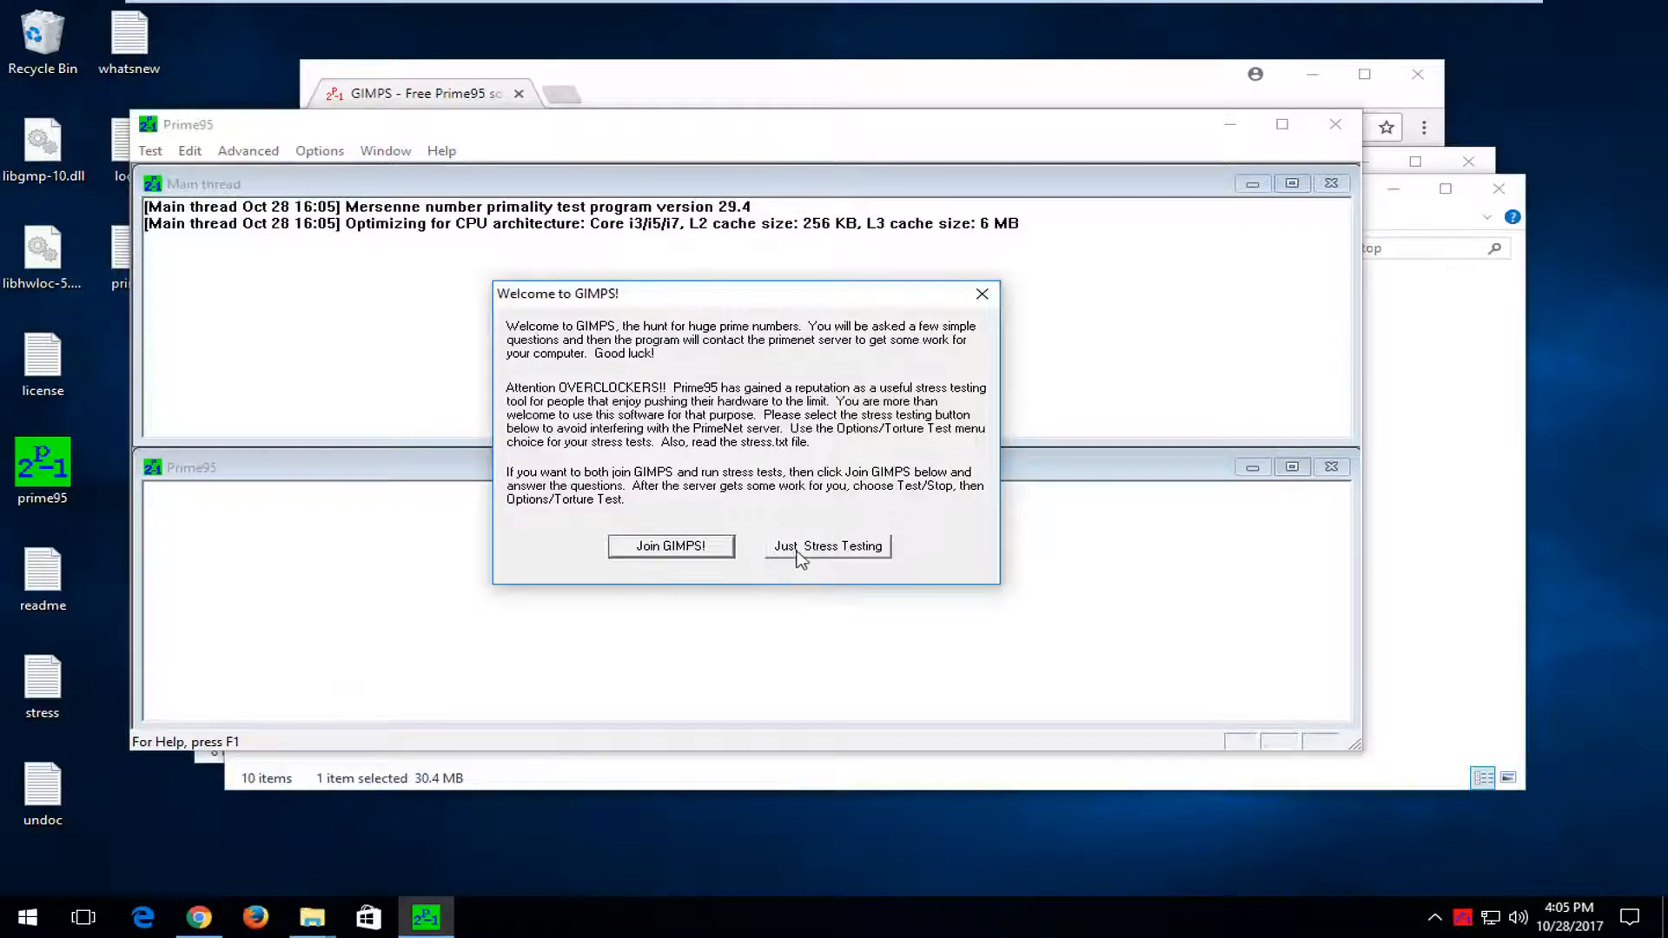
pyautogui.moveTo(818, 551)
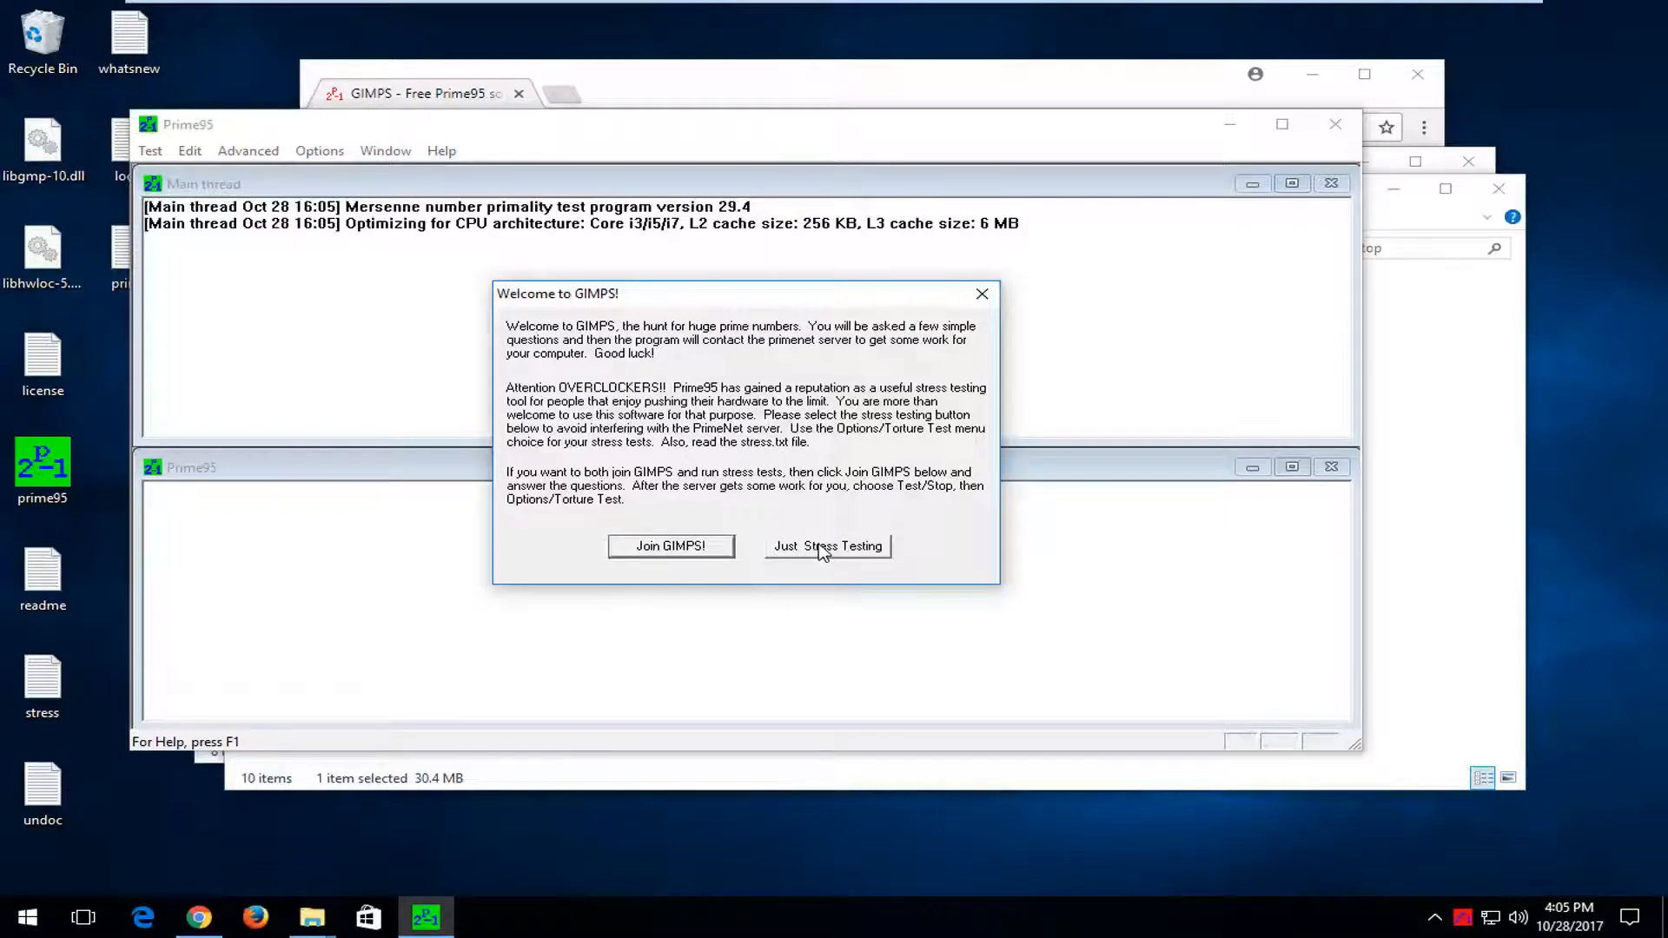
pyautogui.click(827, 545)
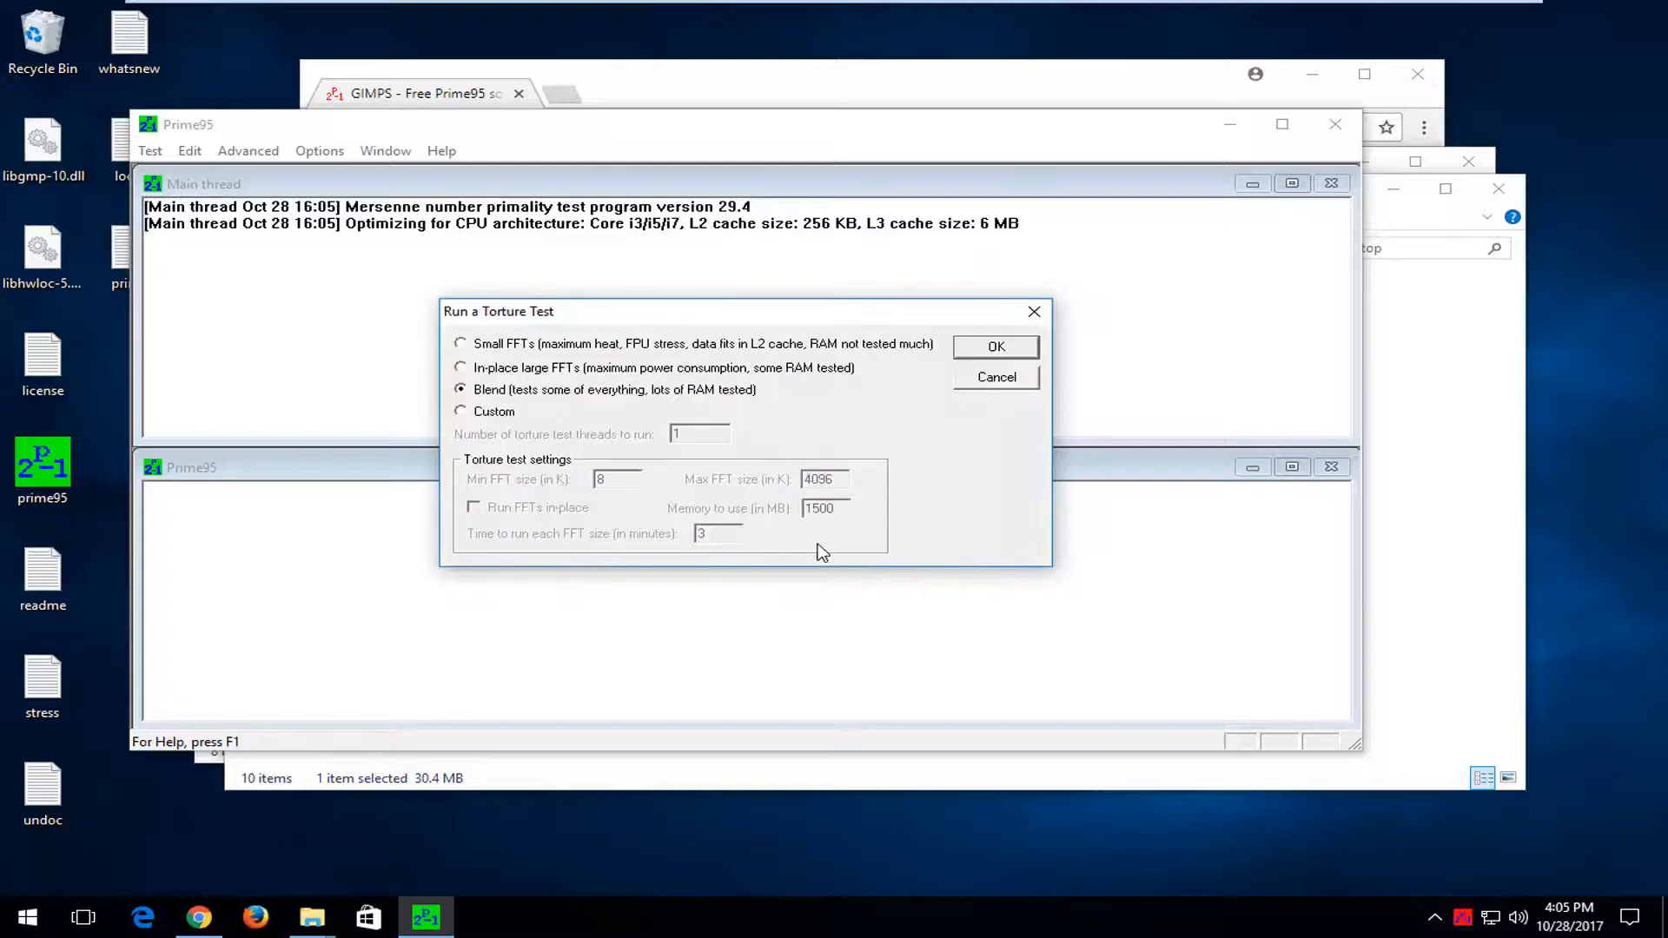
pyautogui.moveTo(709, 471)
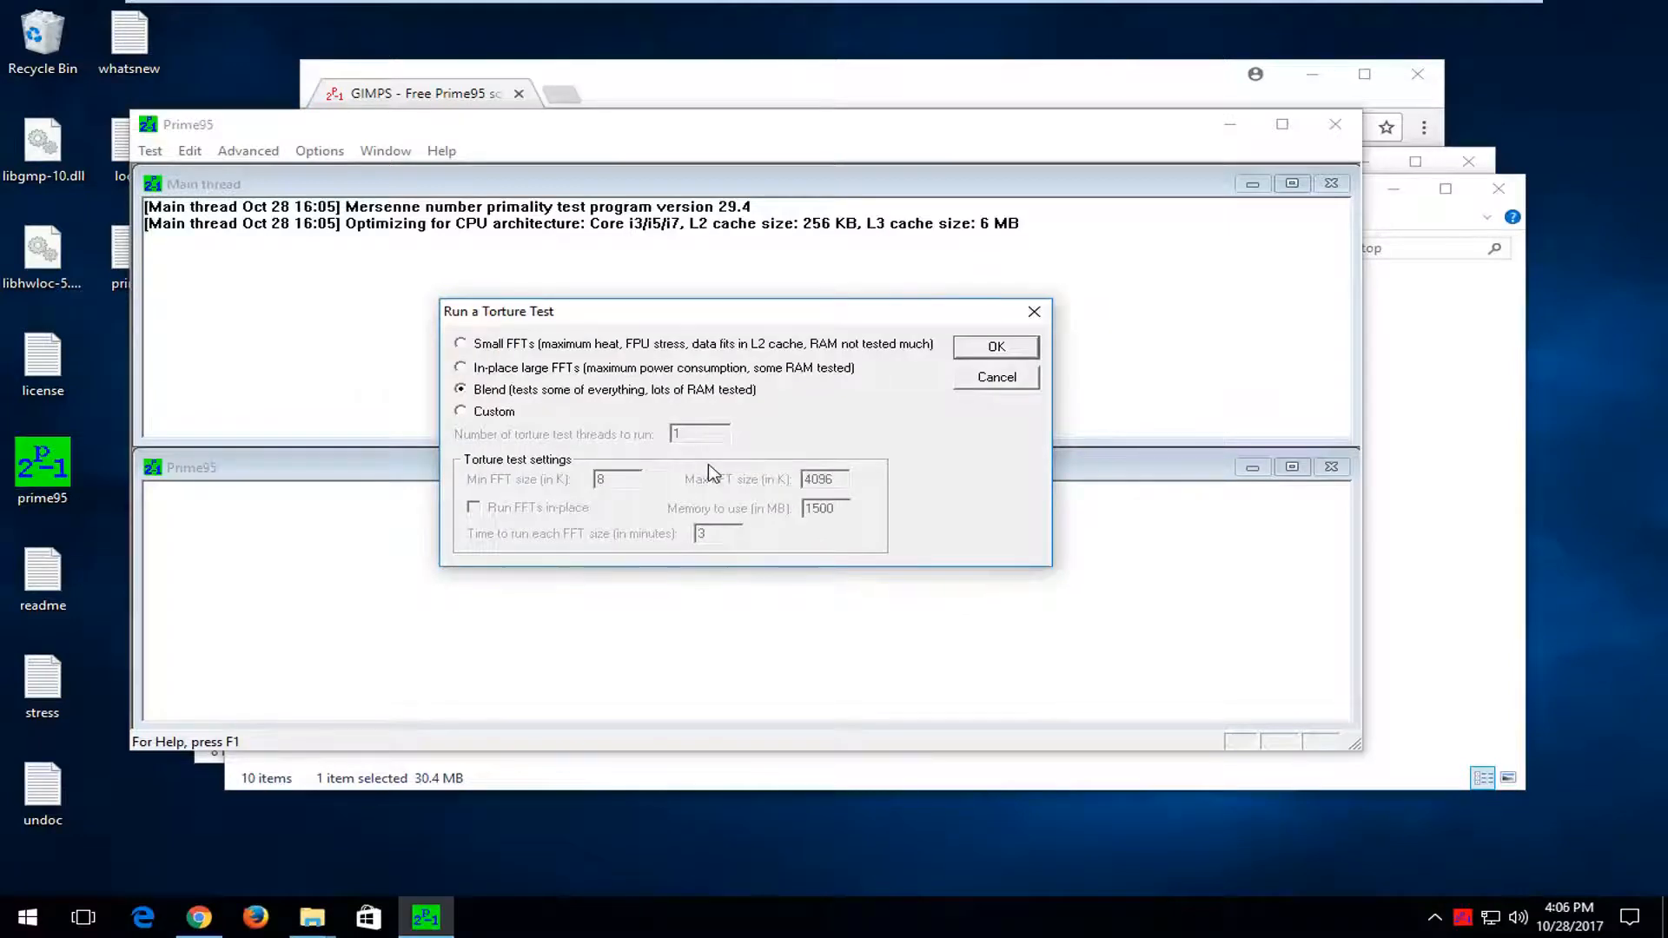
pyautogui.moveTo(710, 465)
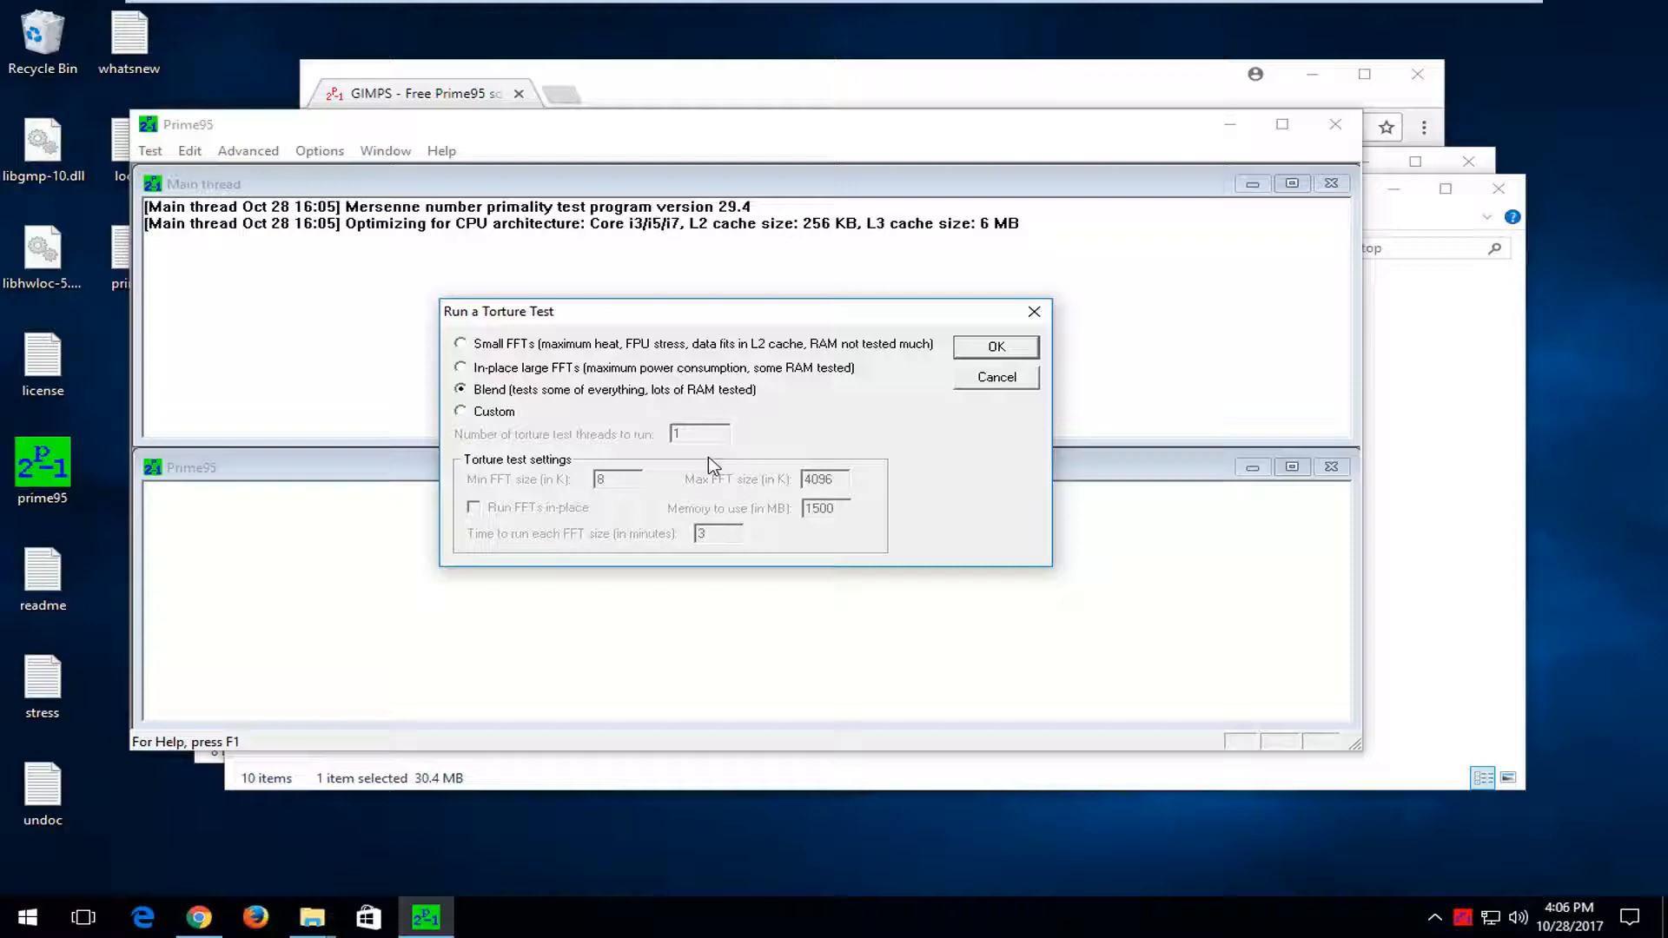
pyautogui.moveTo(588, 379)
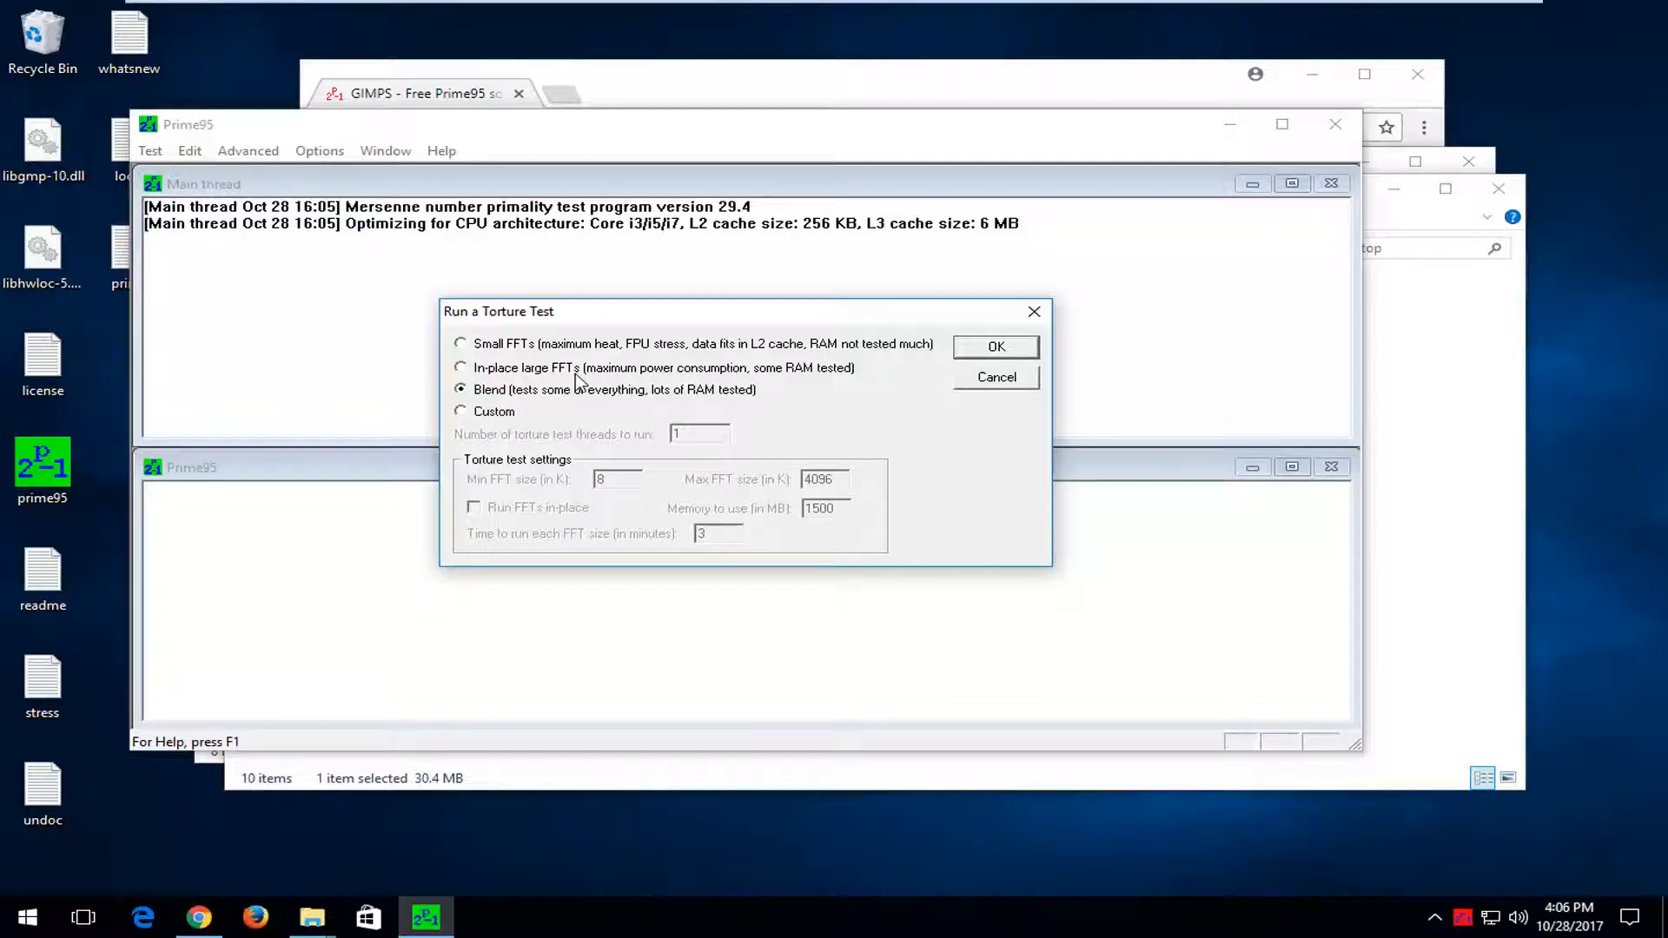
pyautogui.moveTo(710, 380)
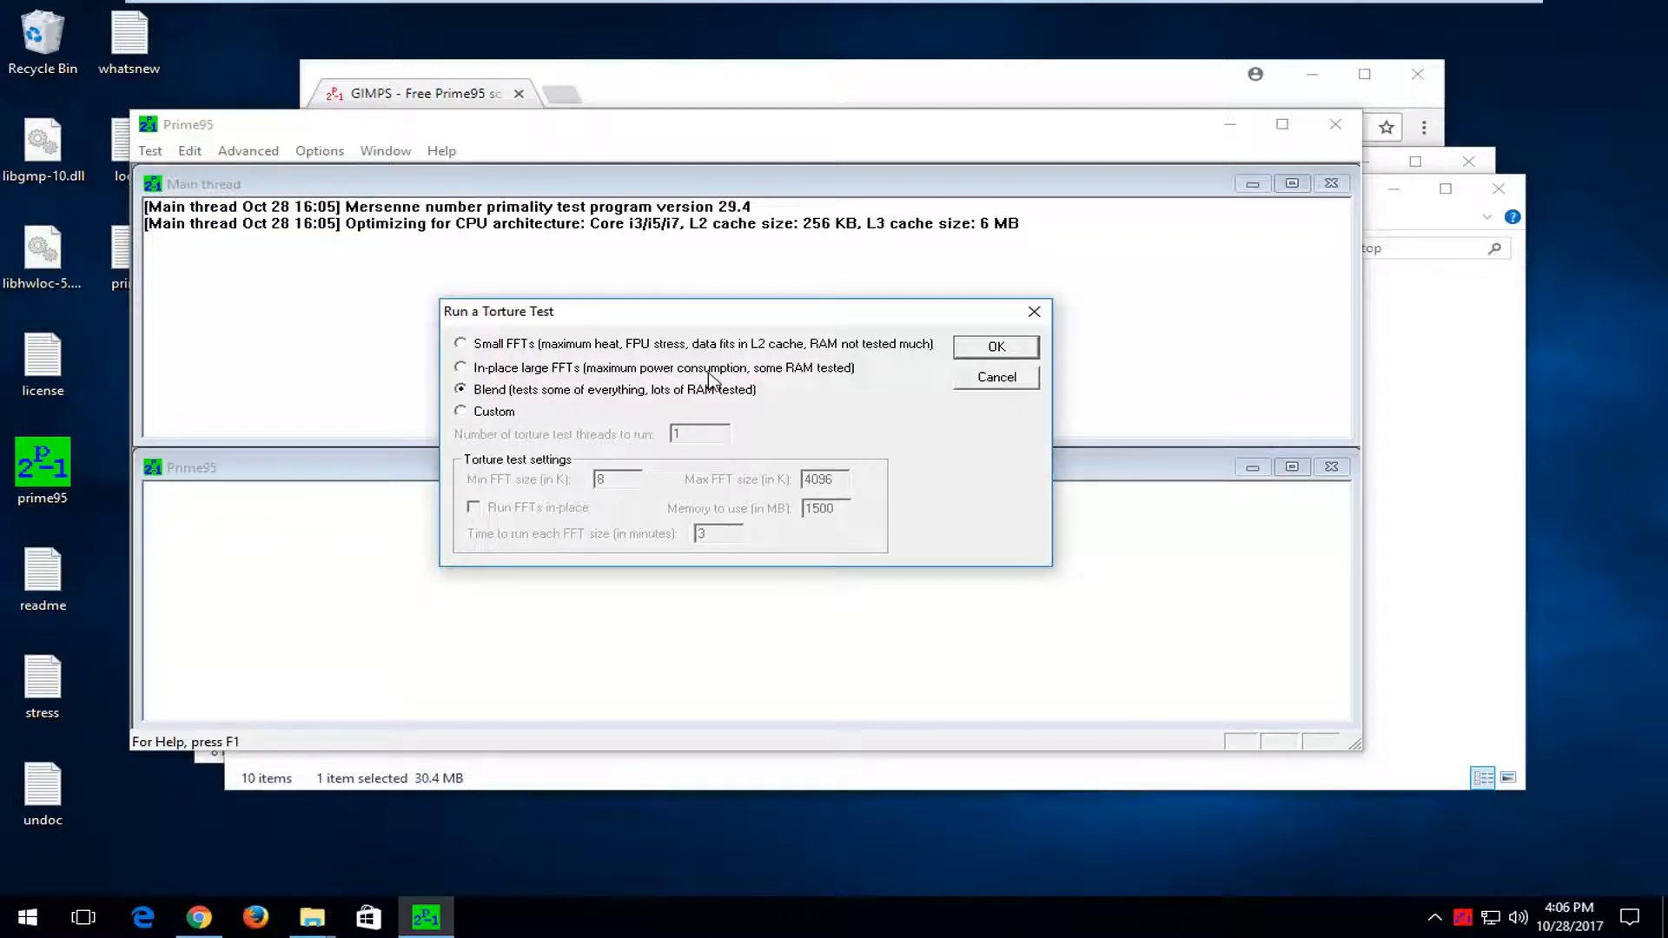
pyautogui.moveTo(808, 379)
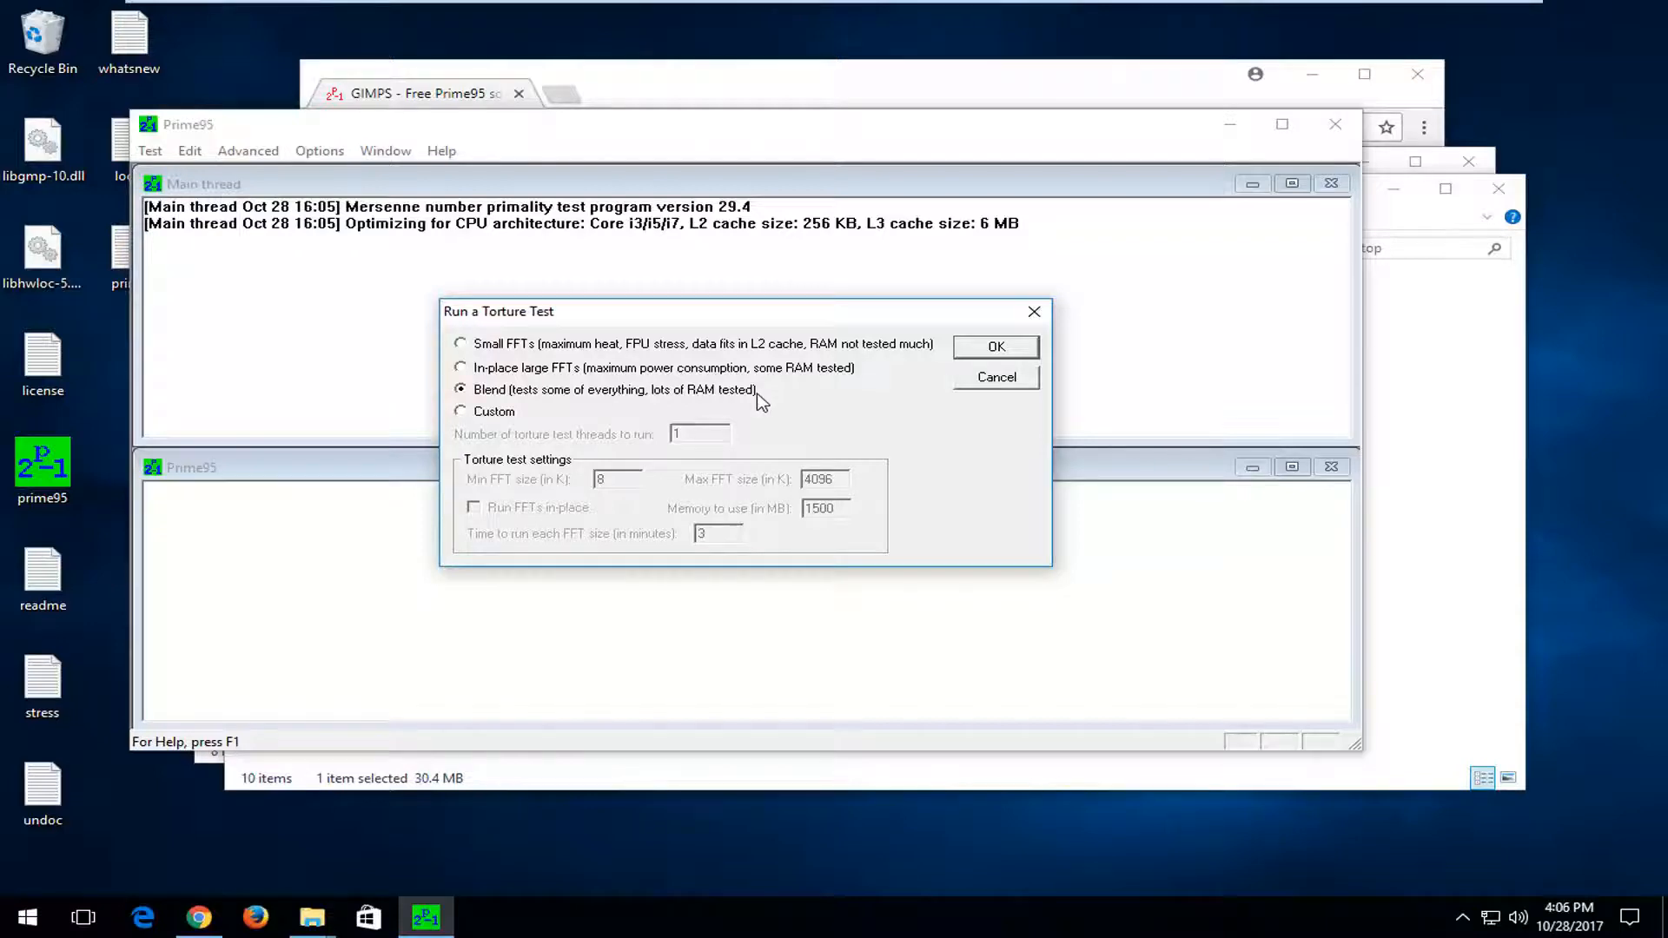
pyautogui.moveTo(681, 404)
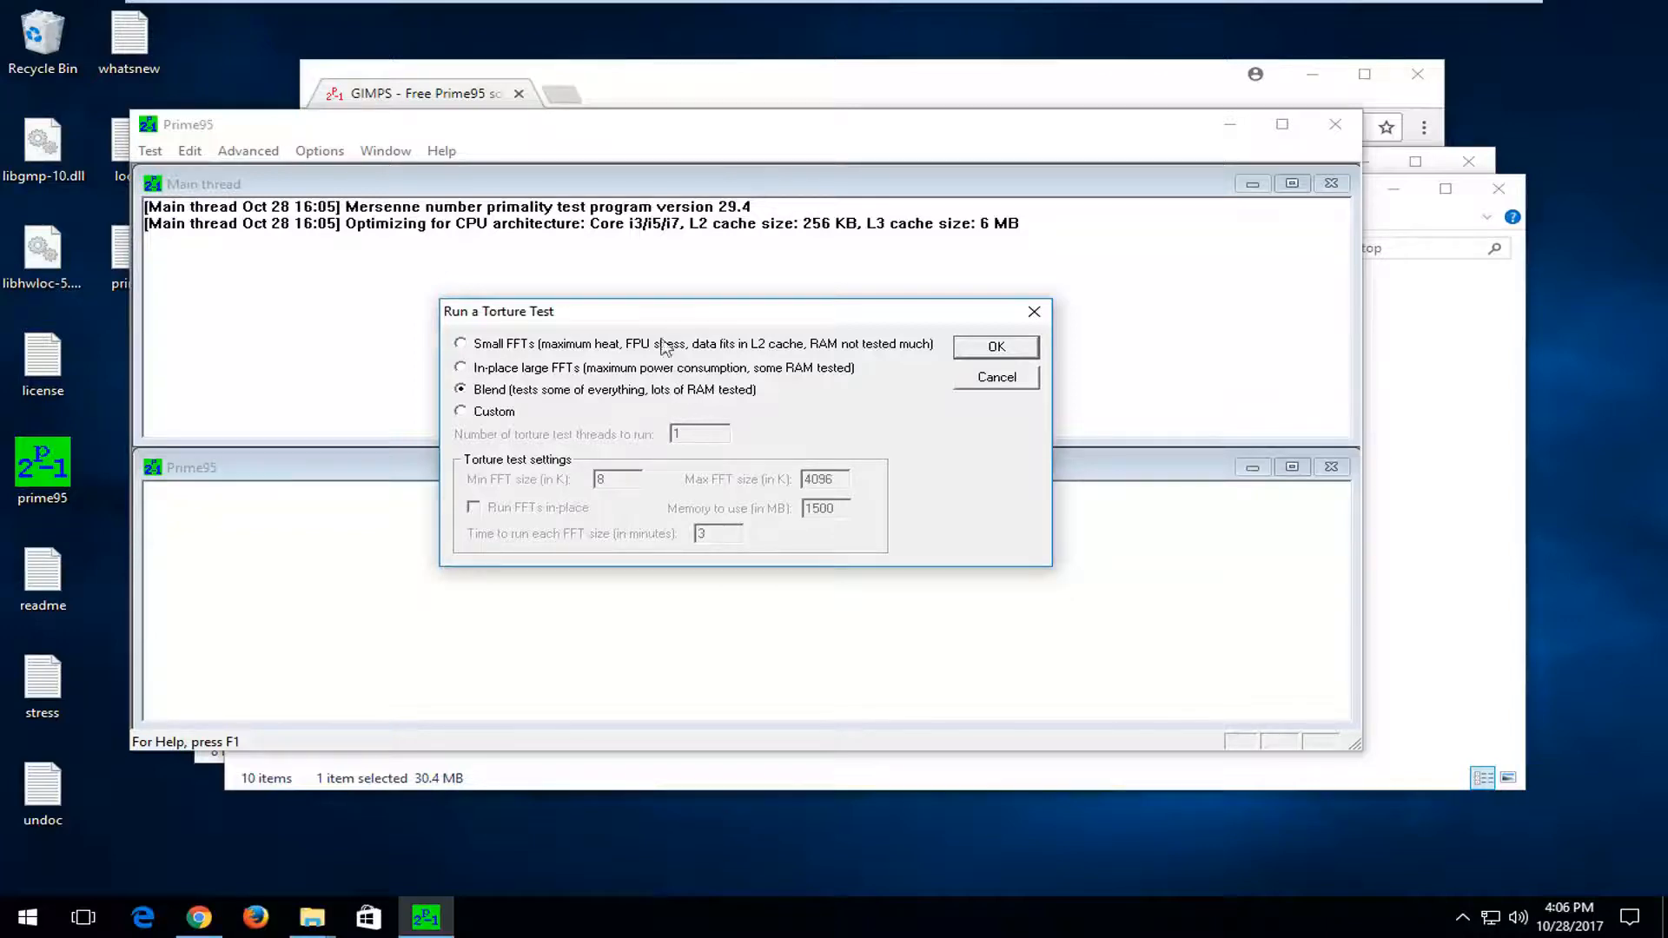
# Step: Select Small FFTs in the Run a Torture Test dialog and confirm with OK
pyautogui.click(460, 344)
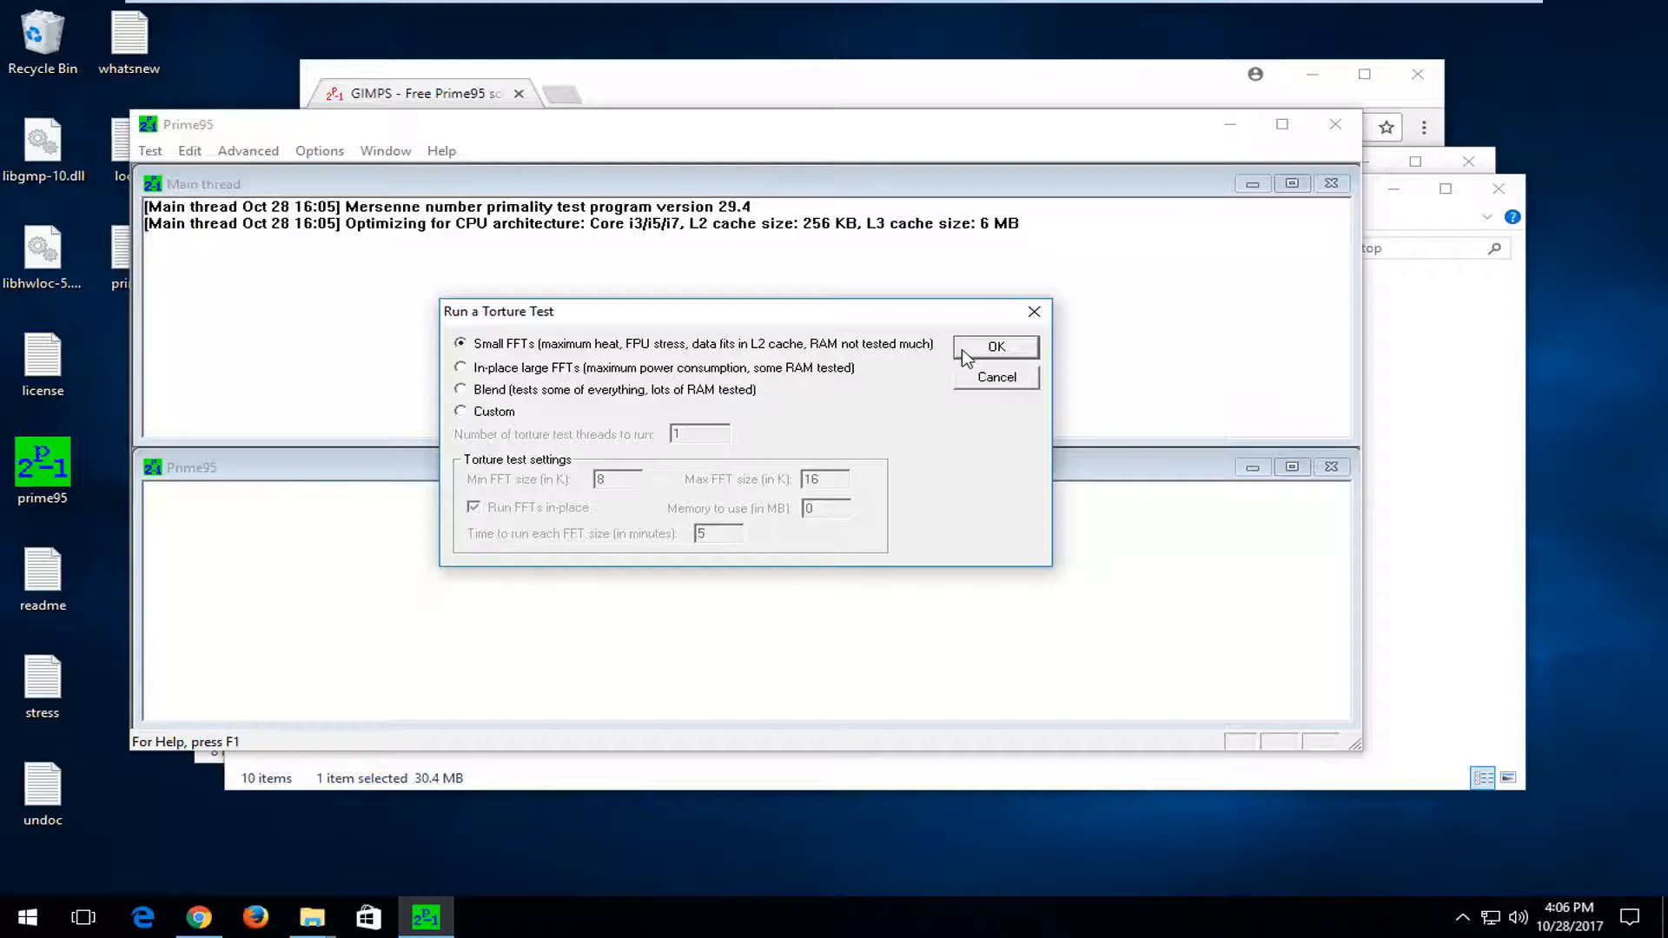
pyautogui.click(994, 346)
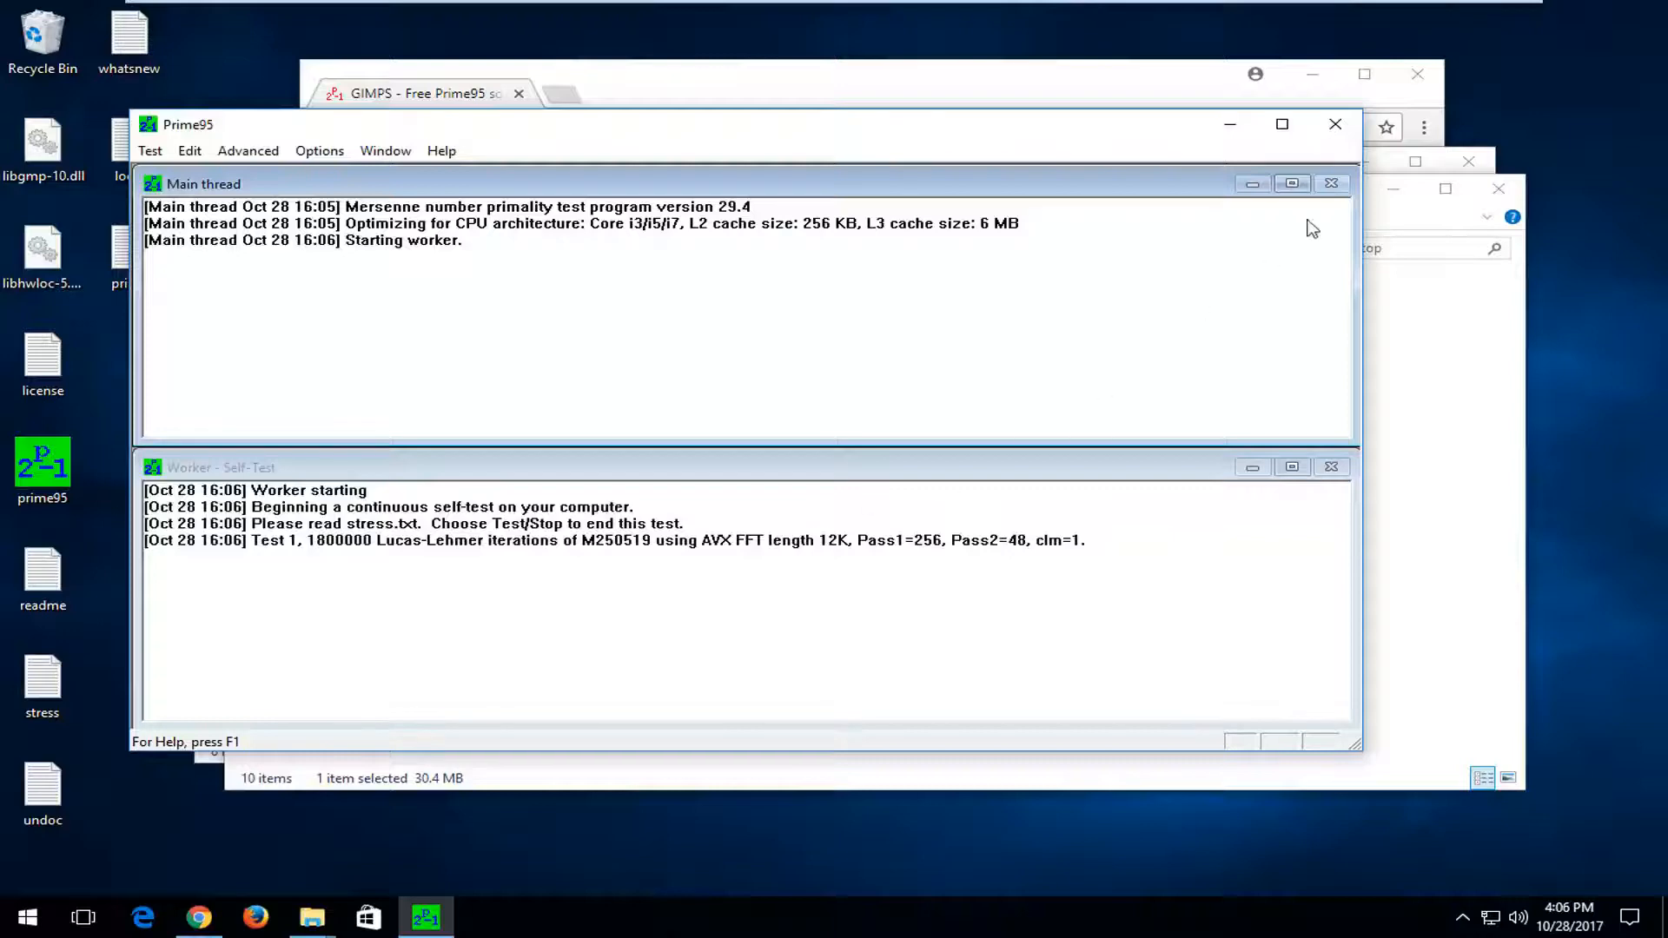
pyautogui.moveTo(1193, 161)
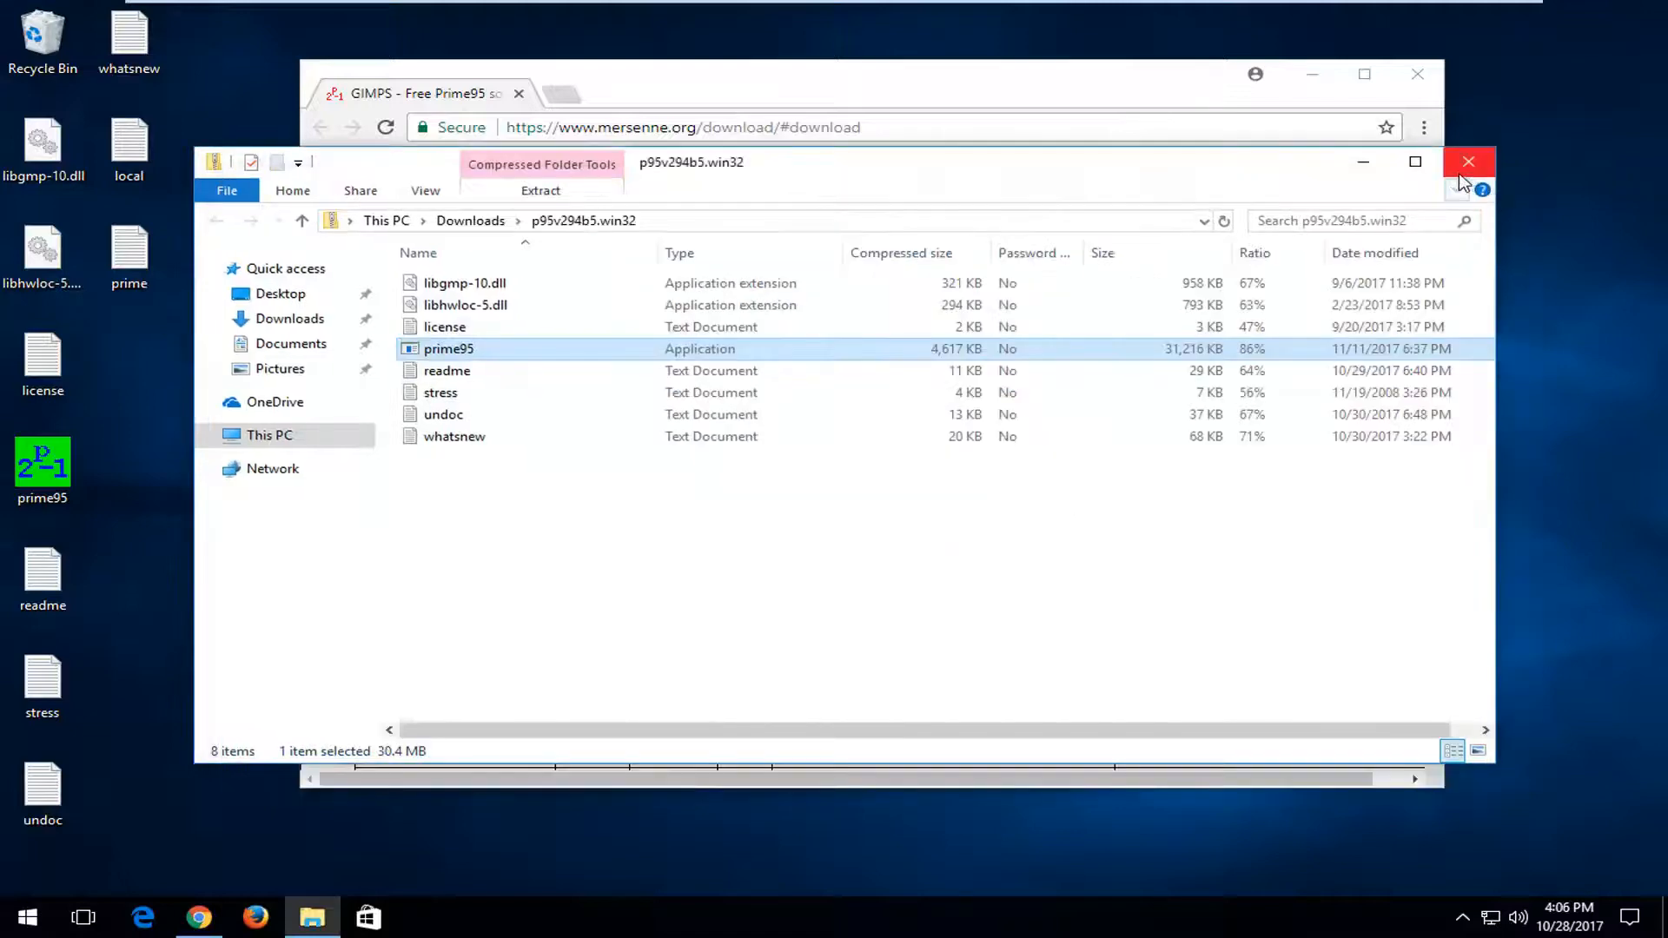
# Step: Close the p95v294b5.win32 File Explorer window, leaving the test running
pyautogui.click(1467, 162)
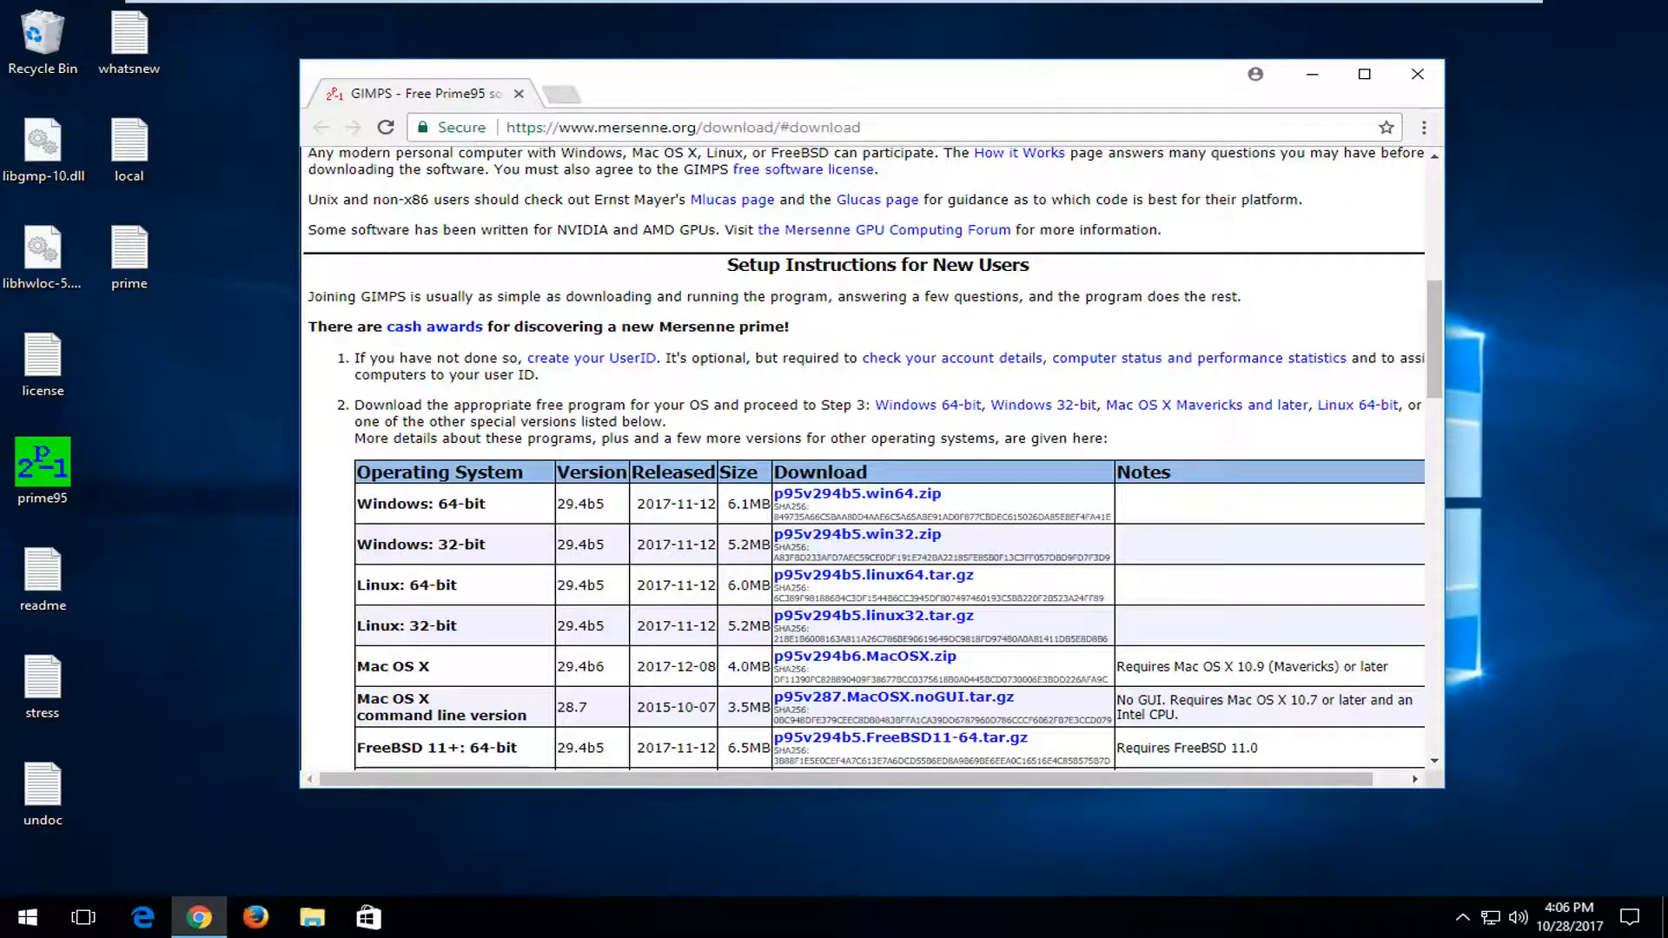
pyautogui.moveTo(210, 809)
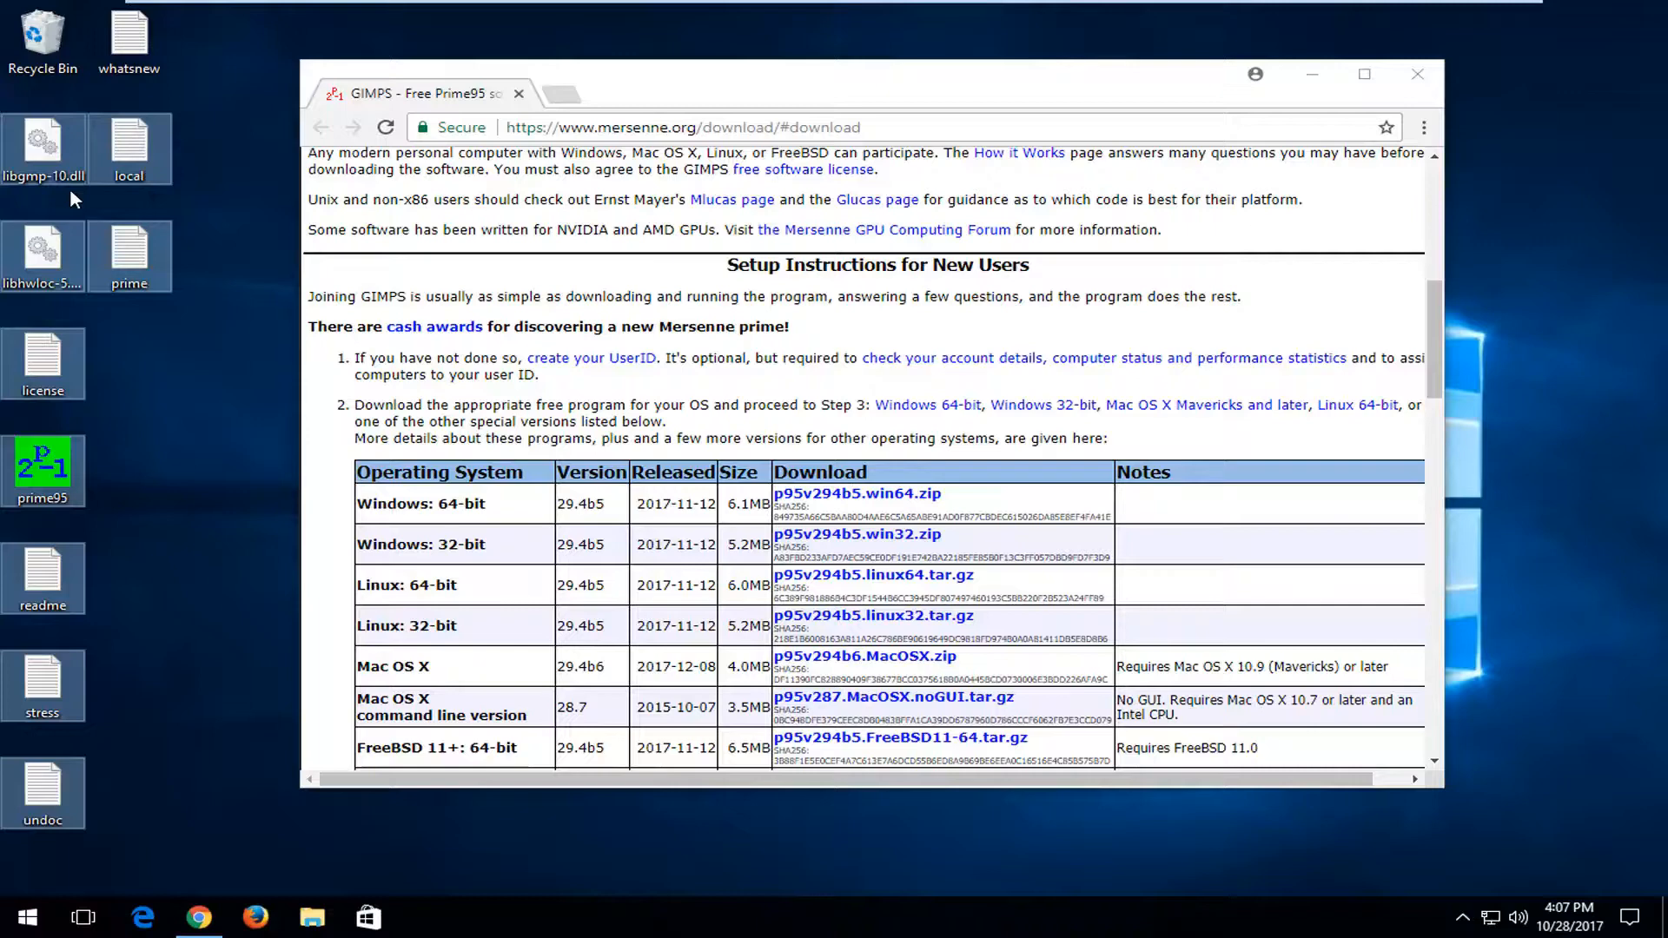
pyautogui.moveTo(210, 636)
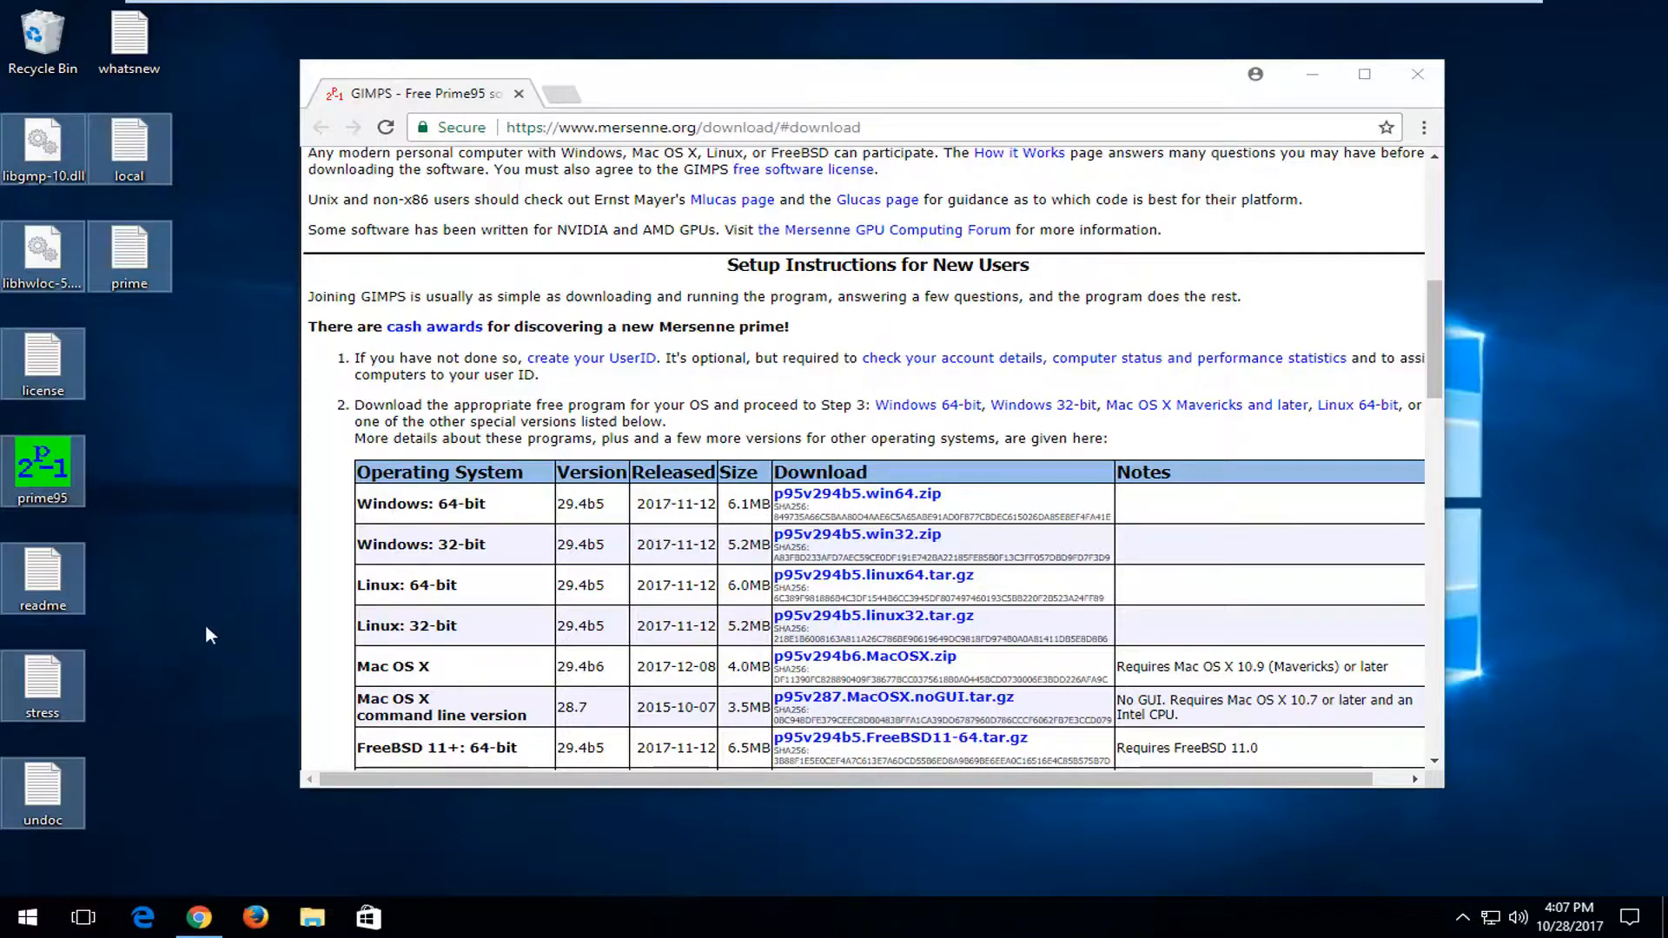
pyautogui.moveTo(170, 681)
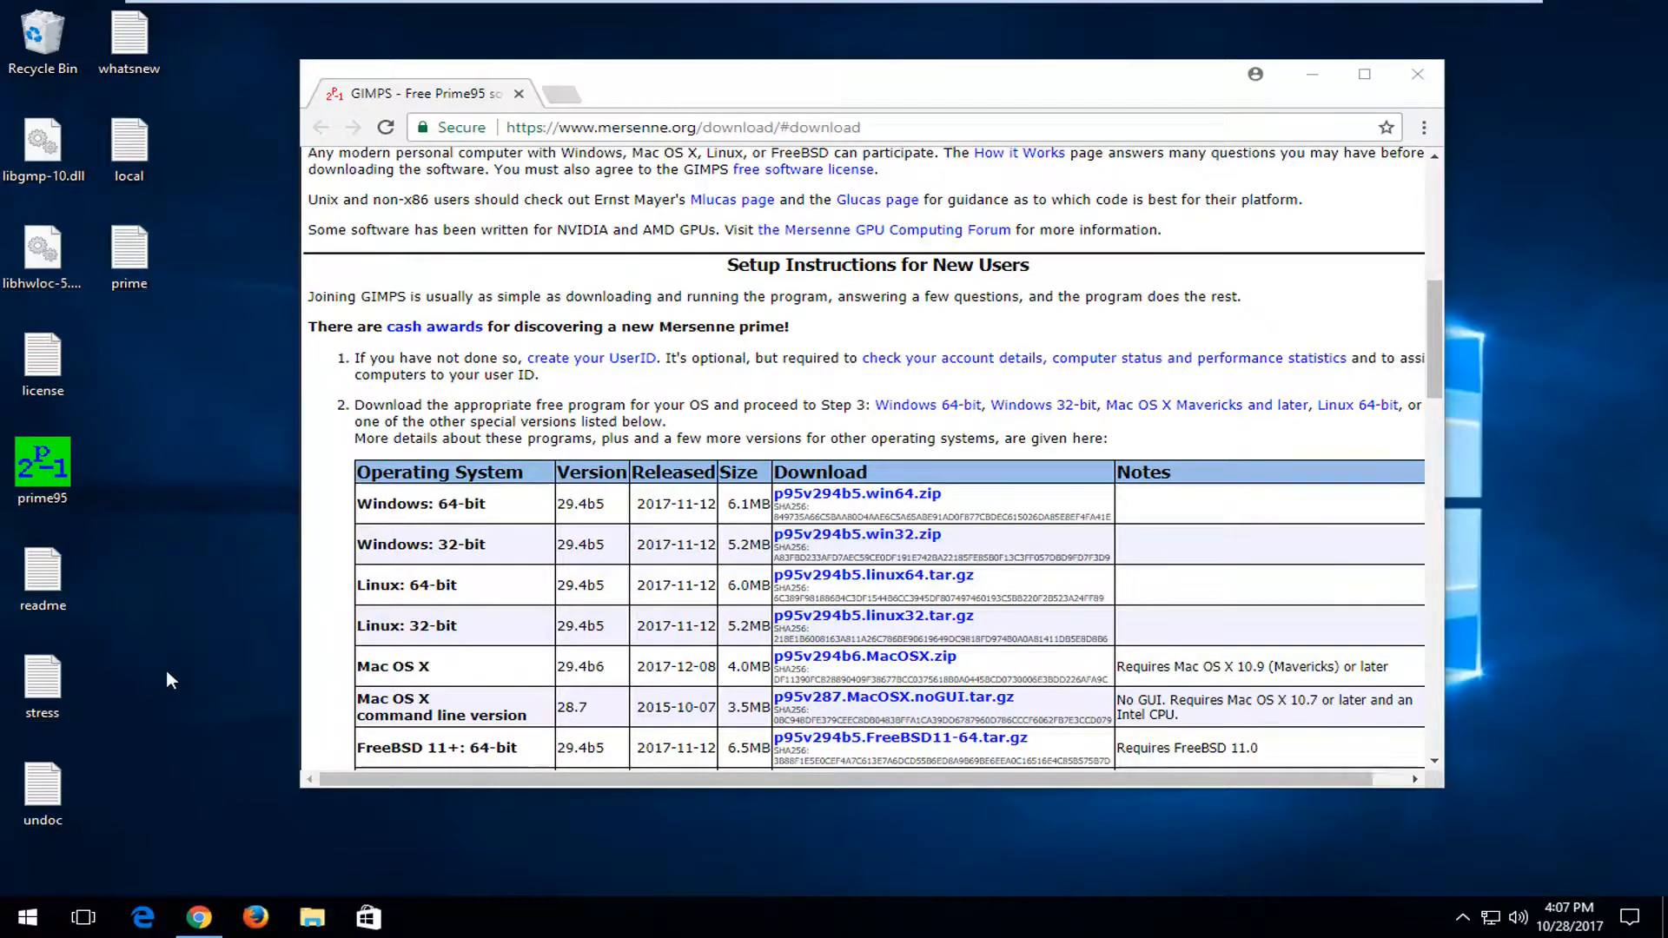
pyautogui.moveTo(181, 697)
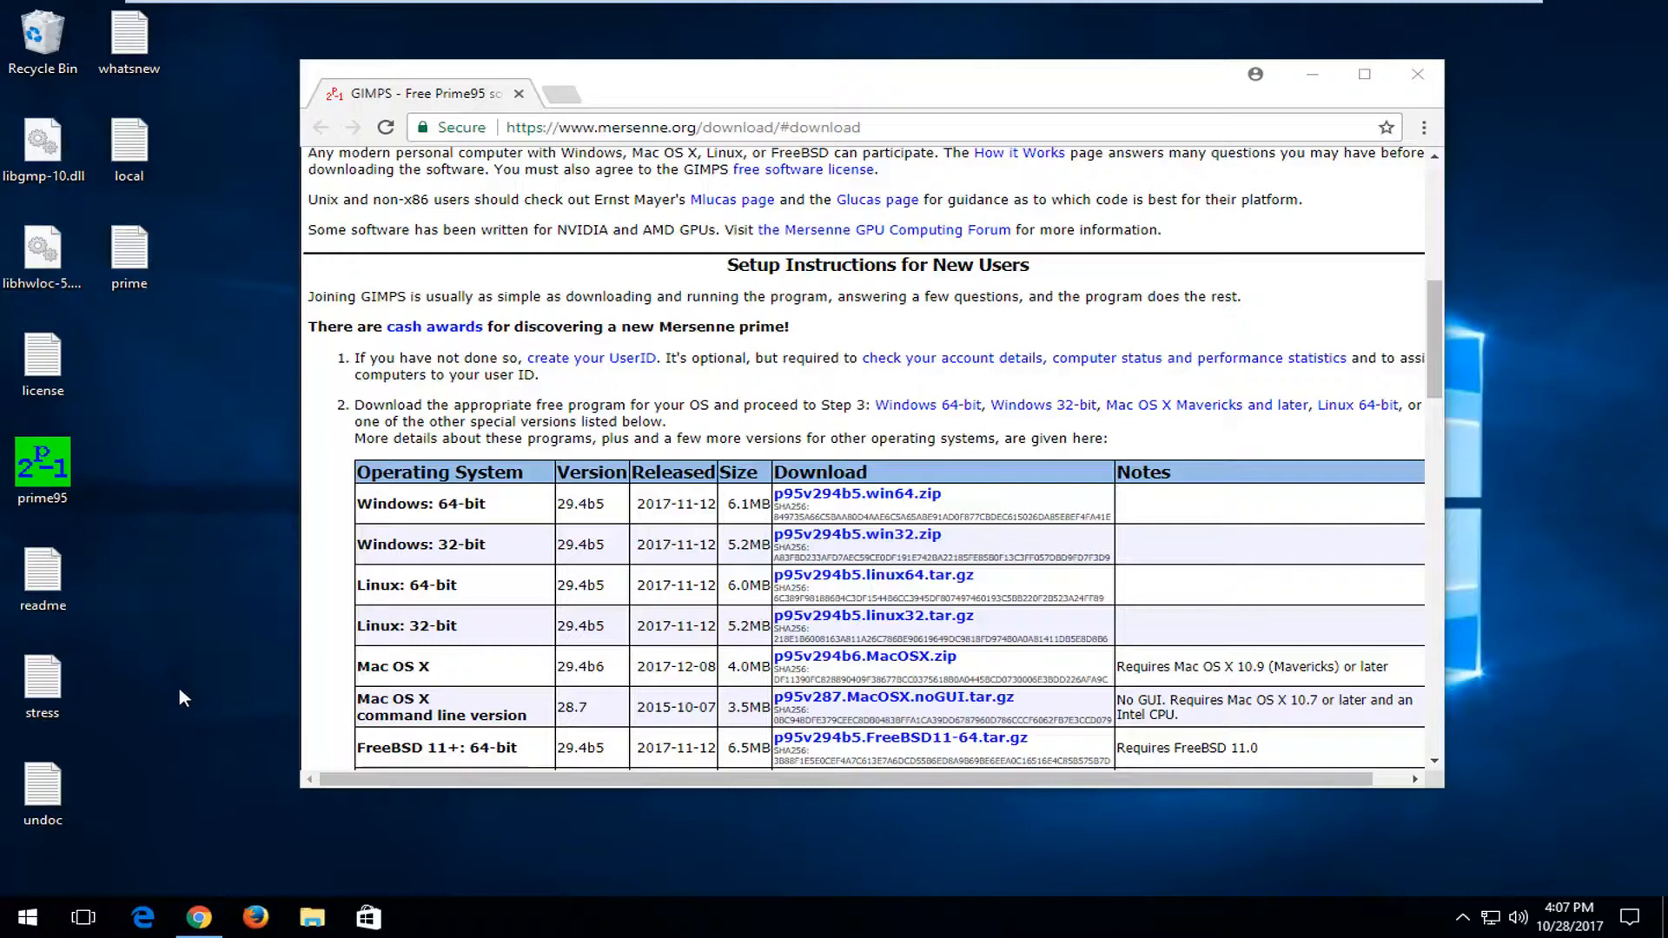